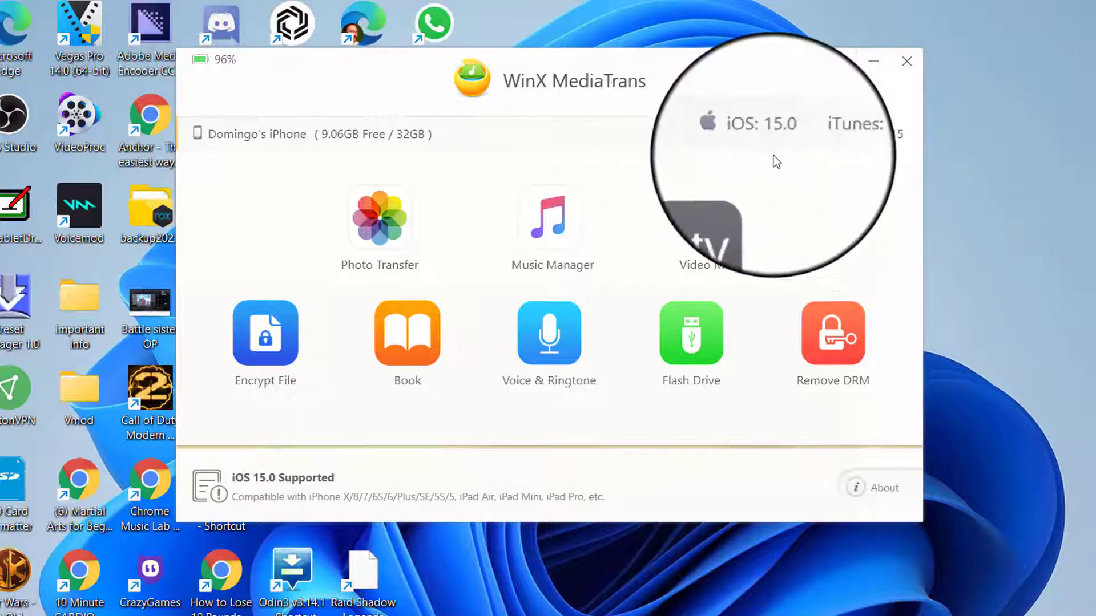
mouse_move(399, 173)
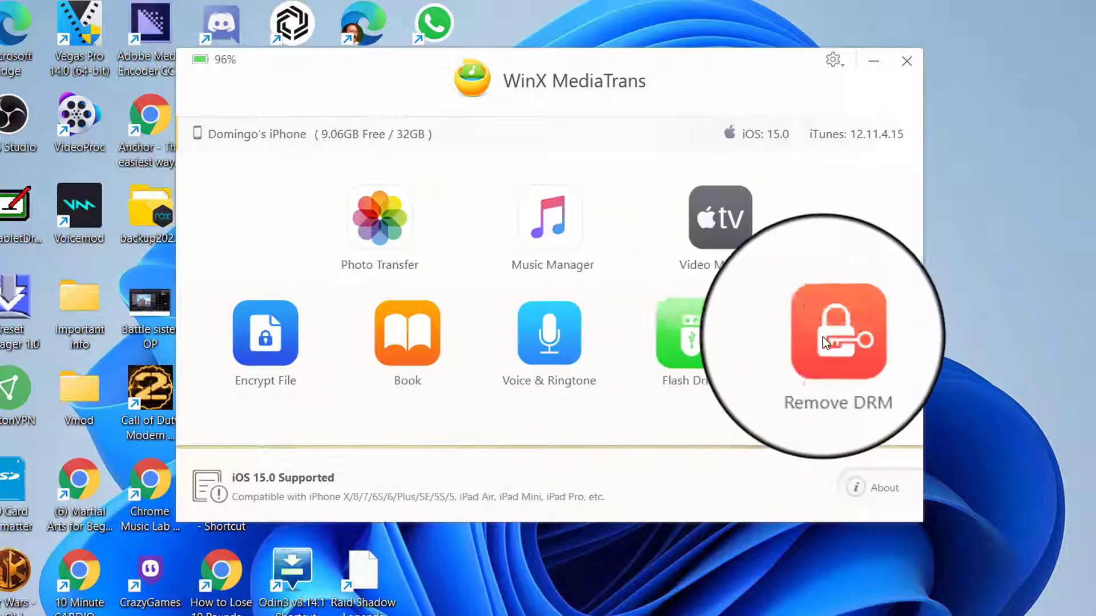
mouse_move(272, 237)
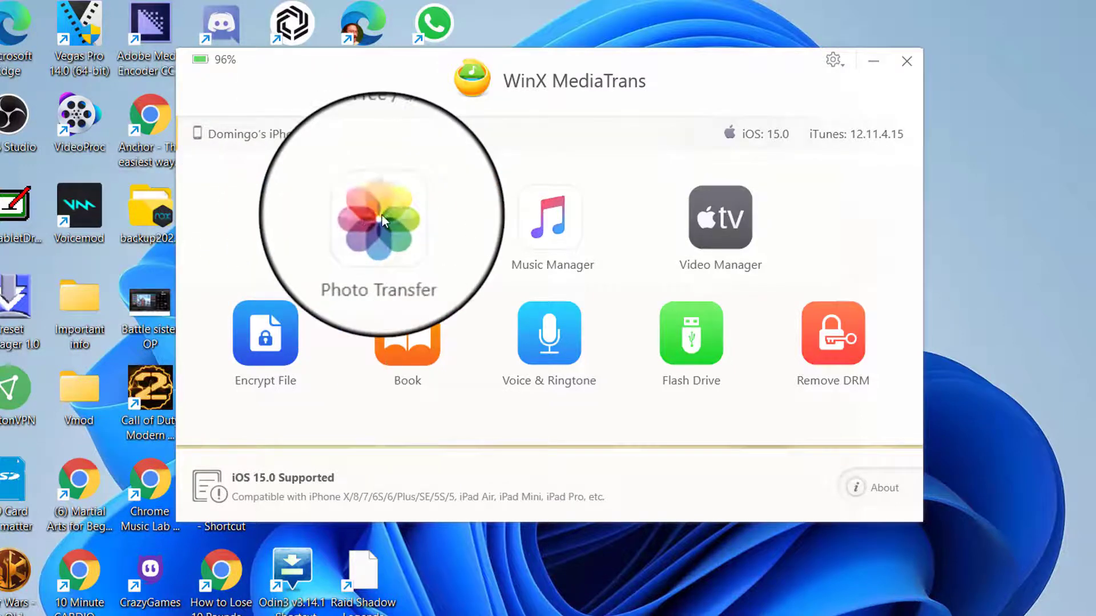
Step: Open Photo Transfer, browse the Screenshots album and switch the thumbnail view
click(378, 220)
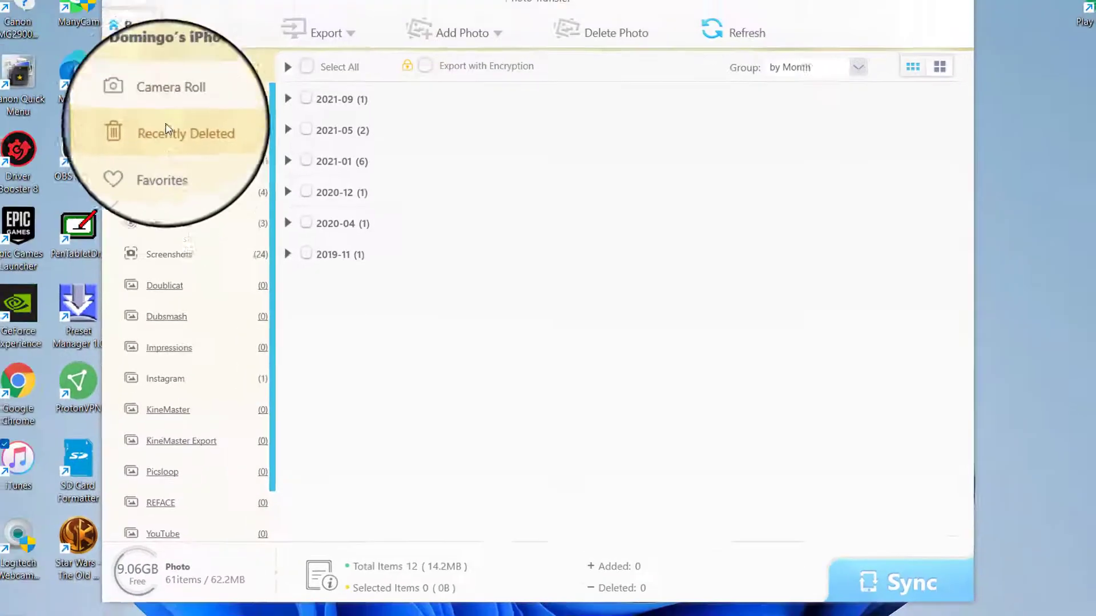
click(170, 86)
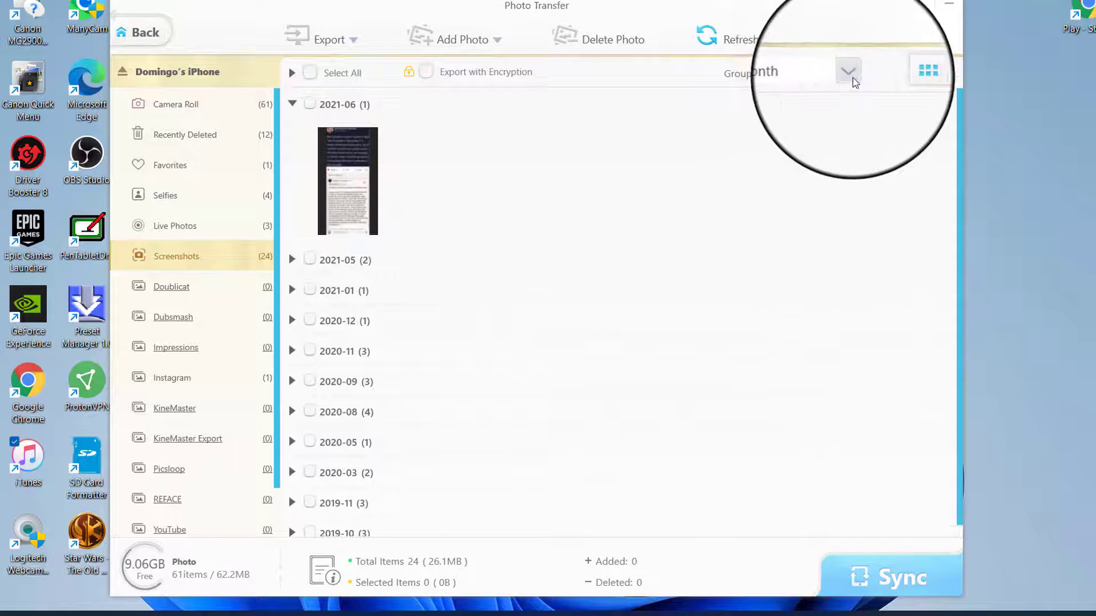
click(847, 71)
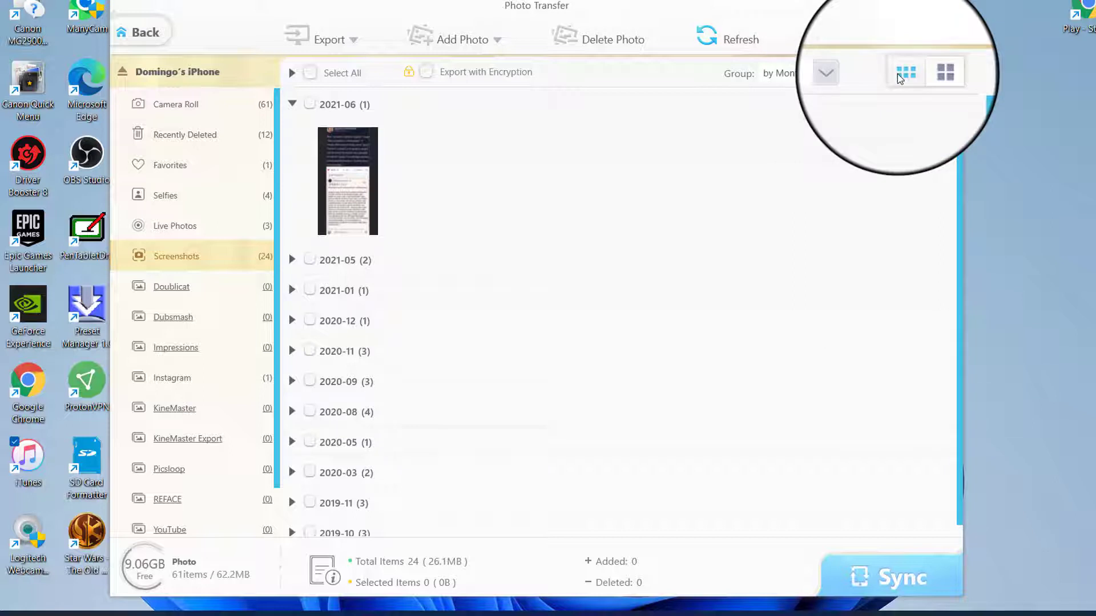
click(944, 72)
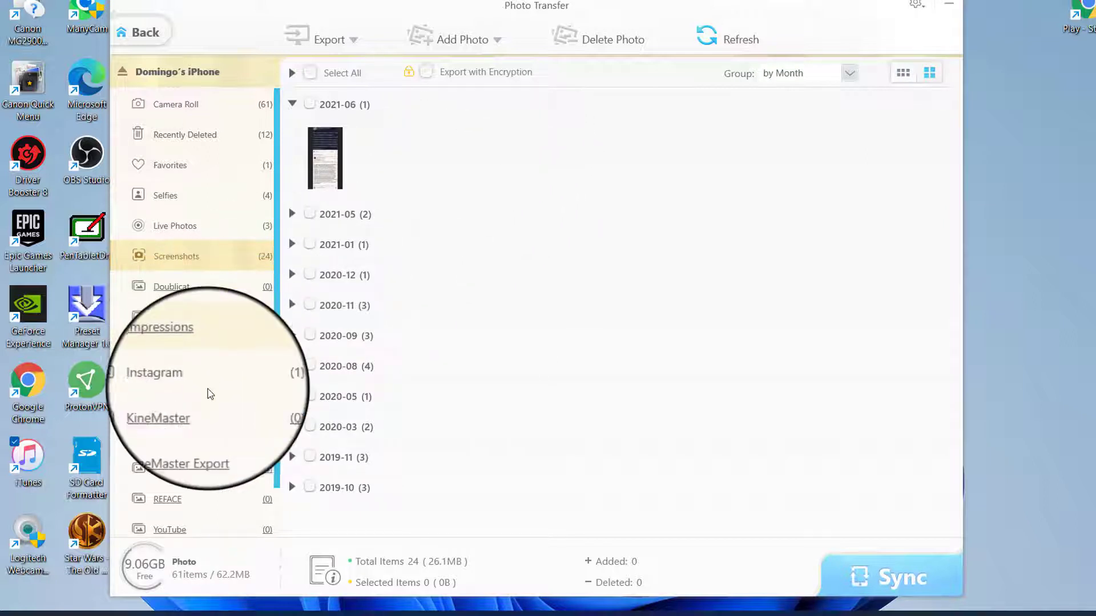
Step: Open the Instagram album, tick and untick its 2020-09 photo, and check the Export menu
click(171, 377)
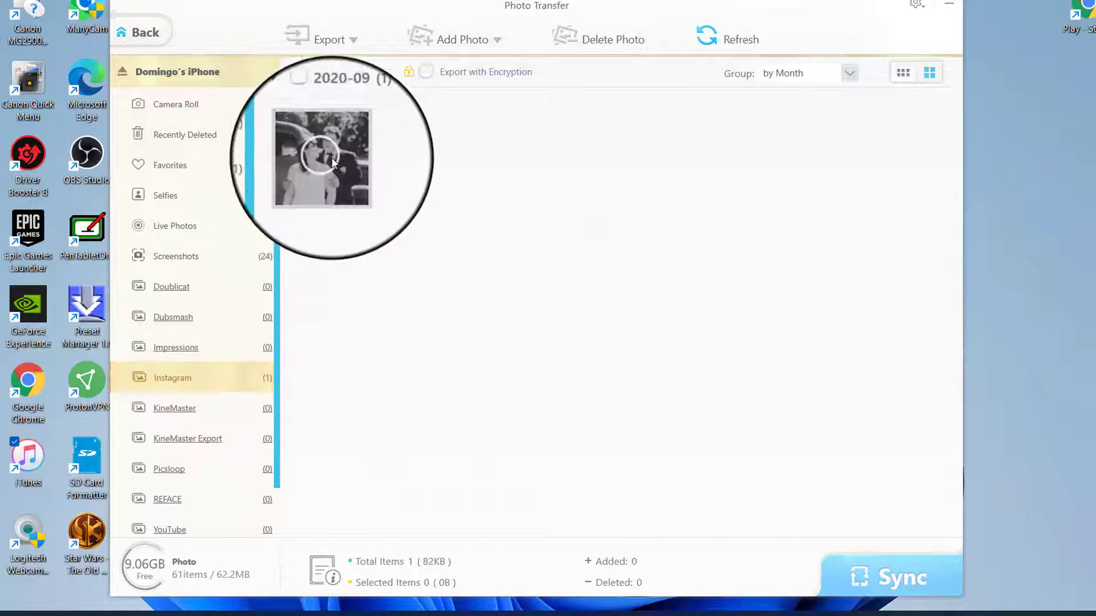
click(323, 158)
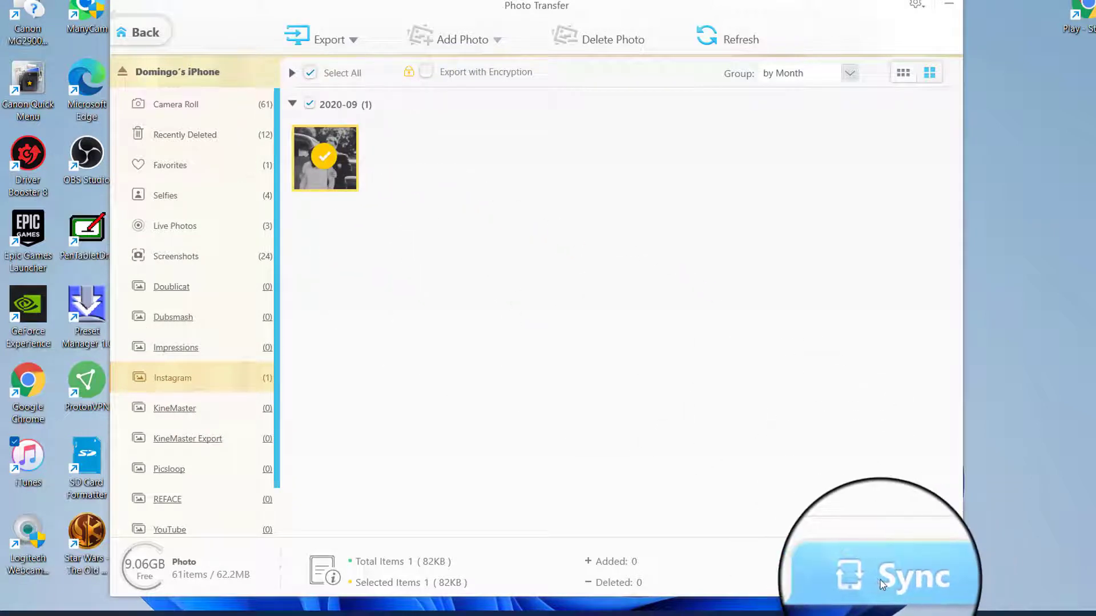
click(323, 158)
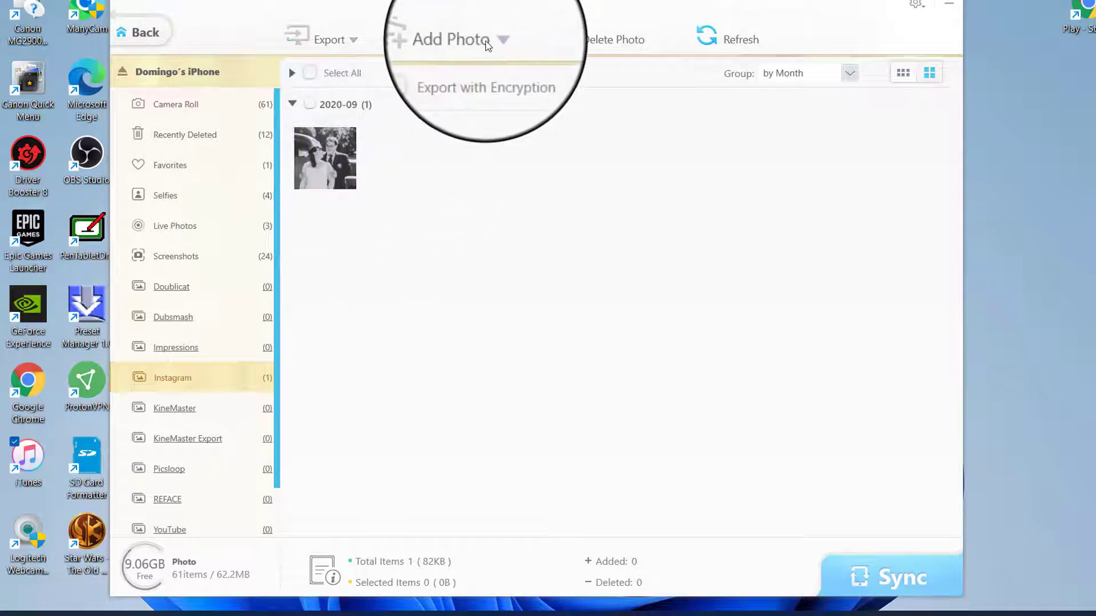
mouse_move(333, 158)
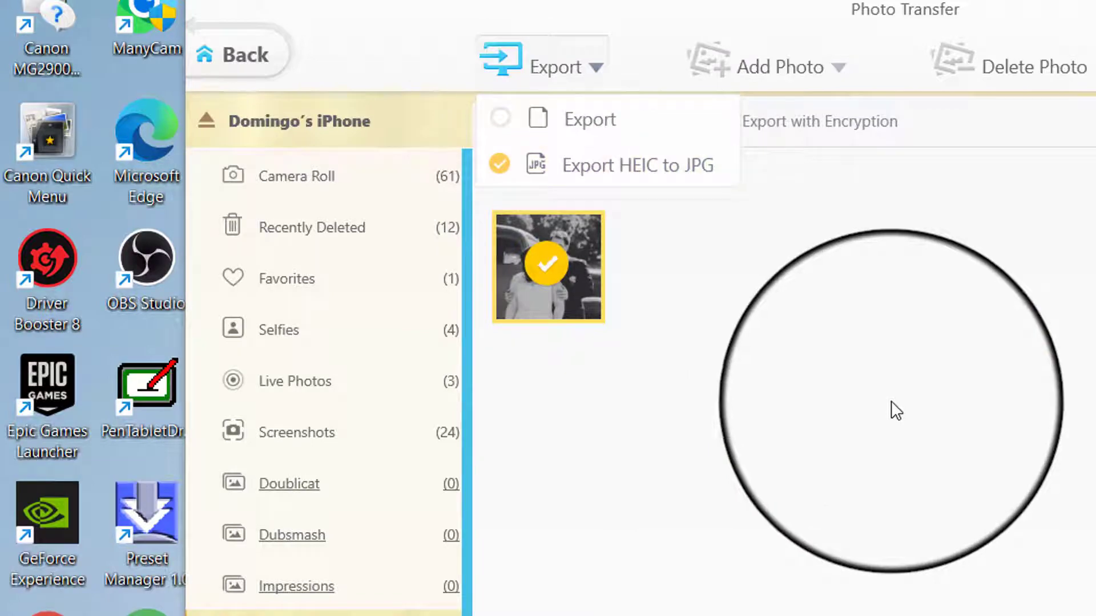
click(637, 165)
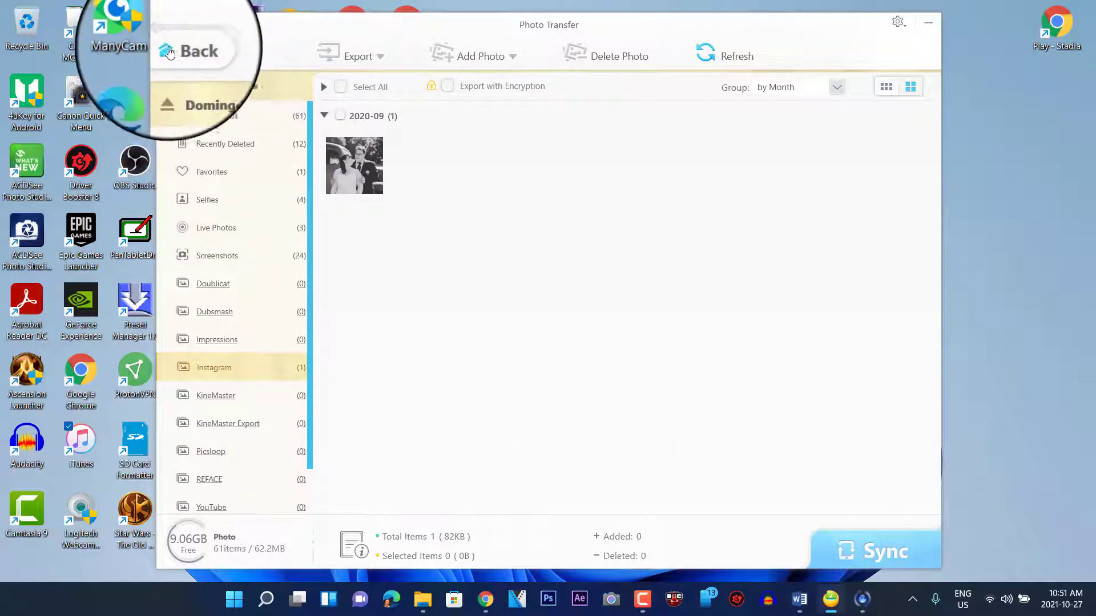
Step: Open Music Manager and scroll through the 32 DRM-tagged songs in All Music
click(198, 50)
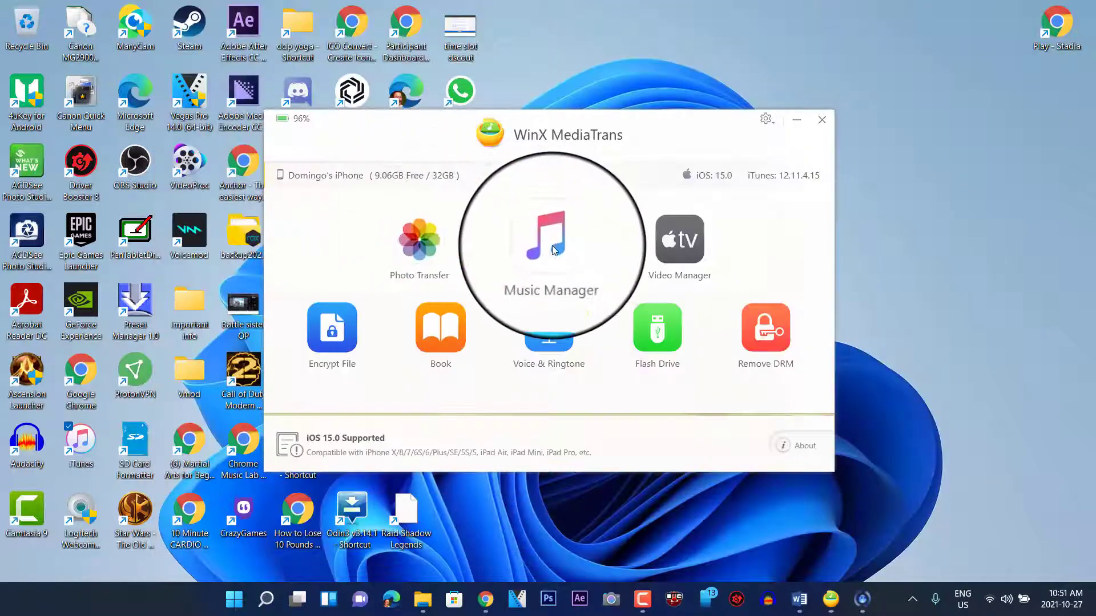
click(548, 244)
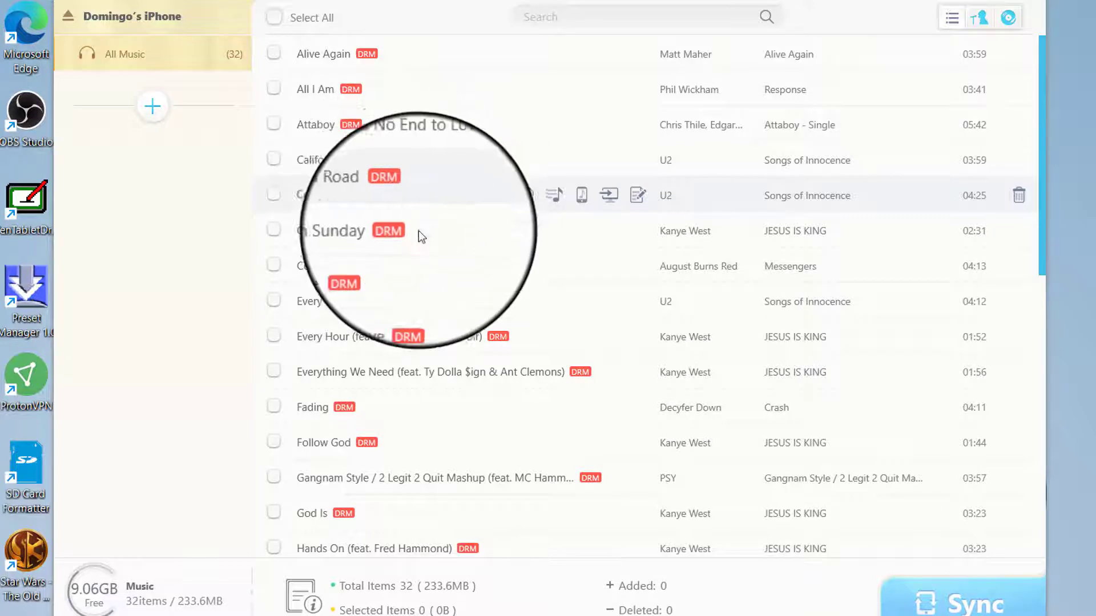
scroll(down, 3)
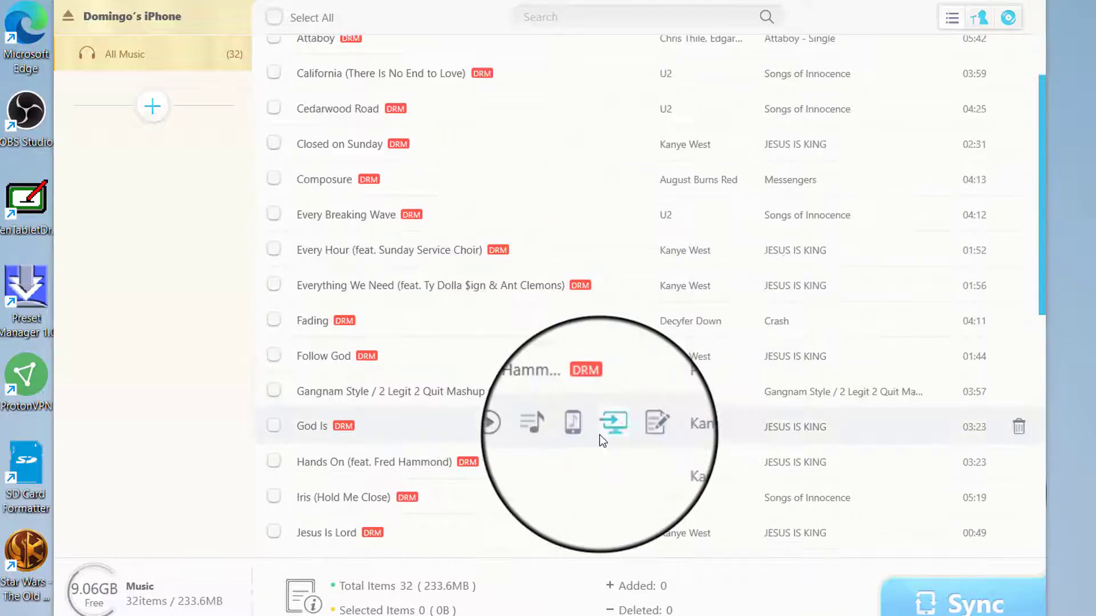
scroll(down, 3)
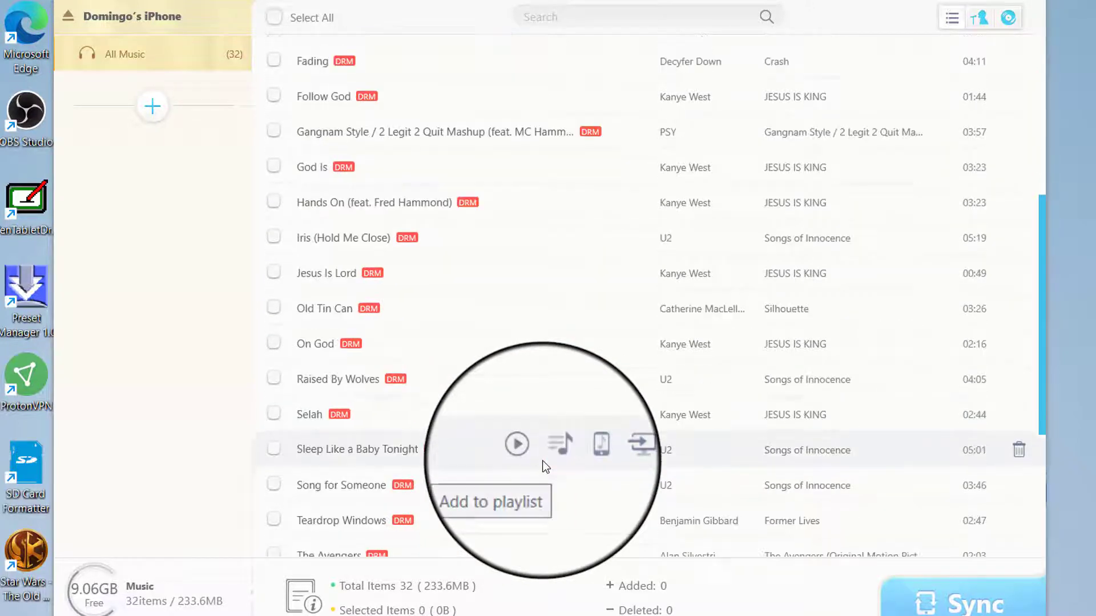
scroll(up, 3)
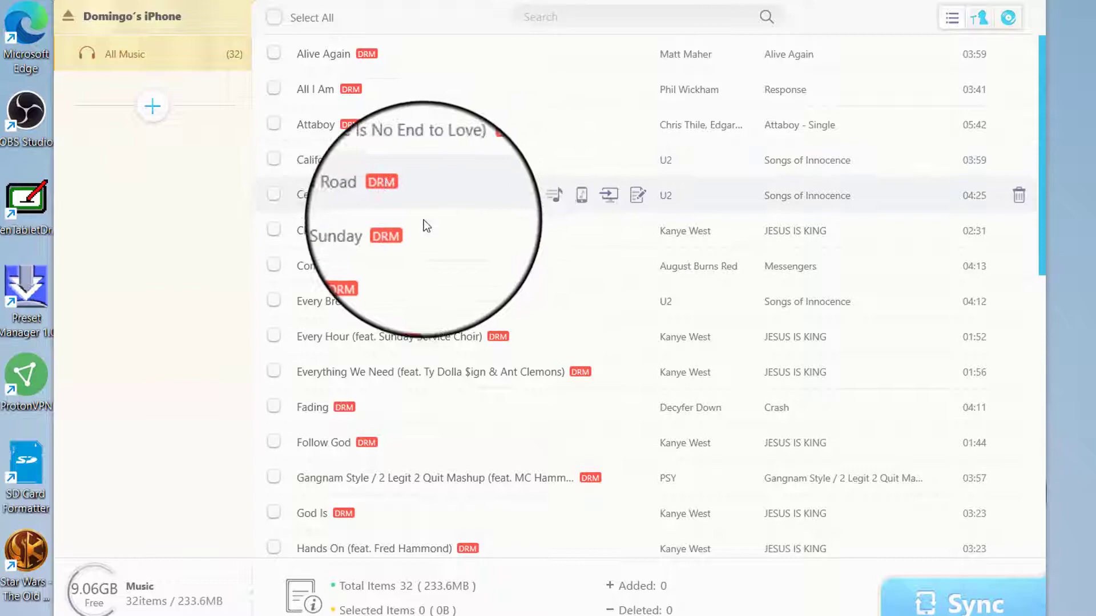
scroll(down, 3)
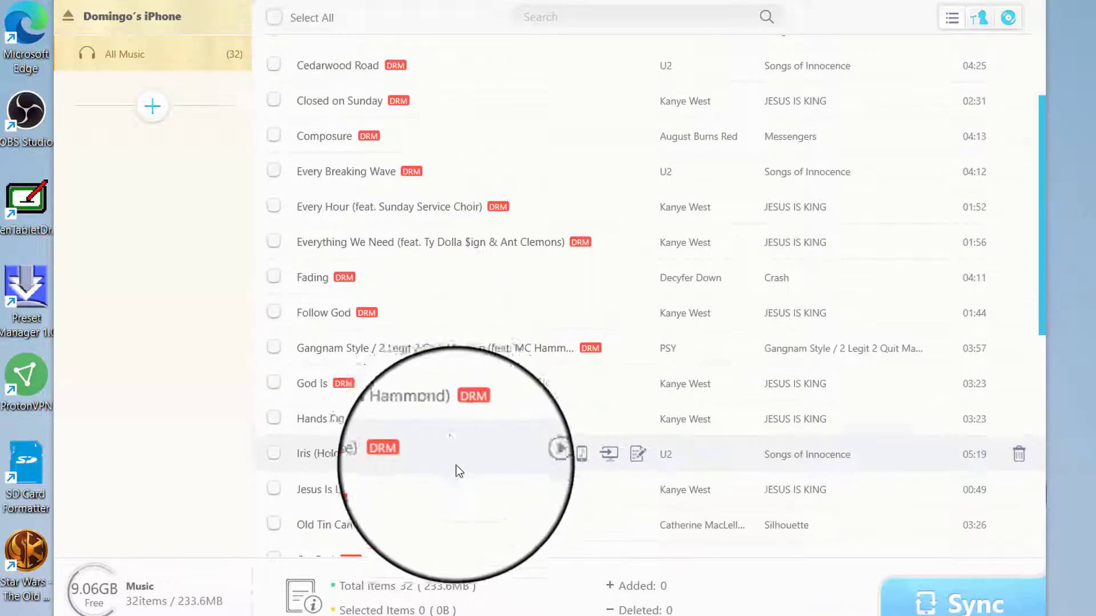
scroll(down, 3)
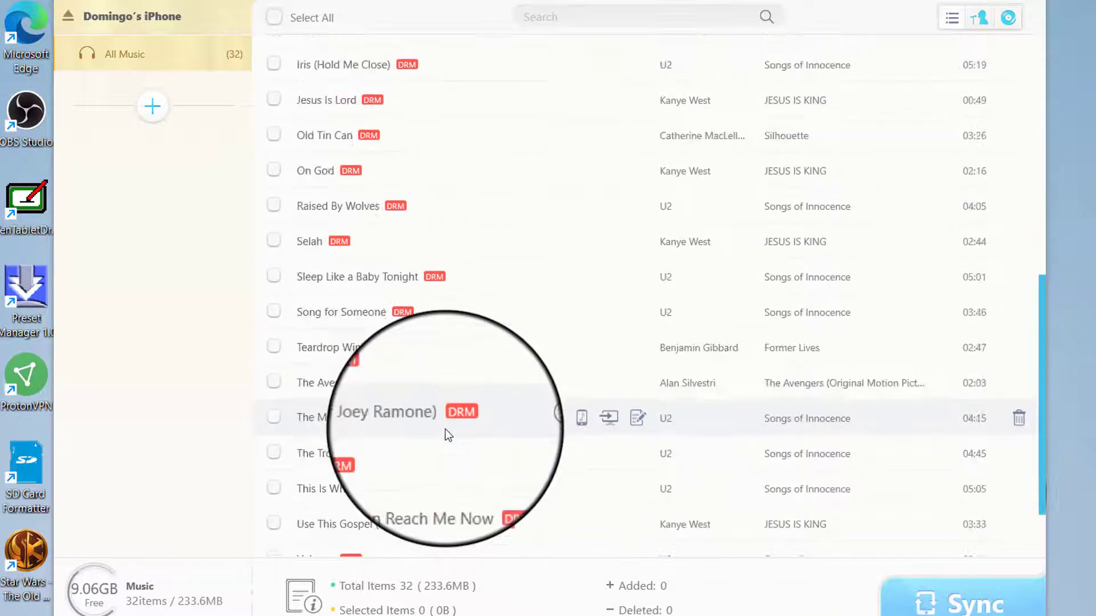
scroll(down, 3)
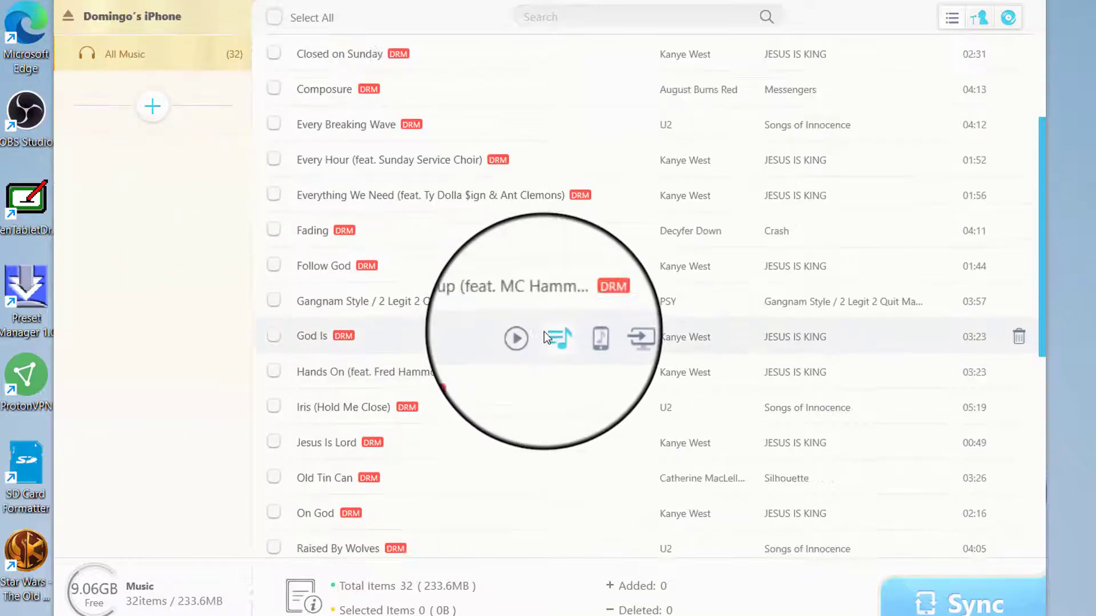
scroll(up, 3)
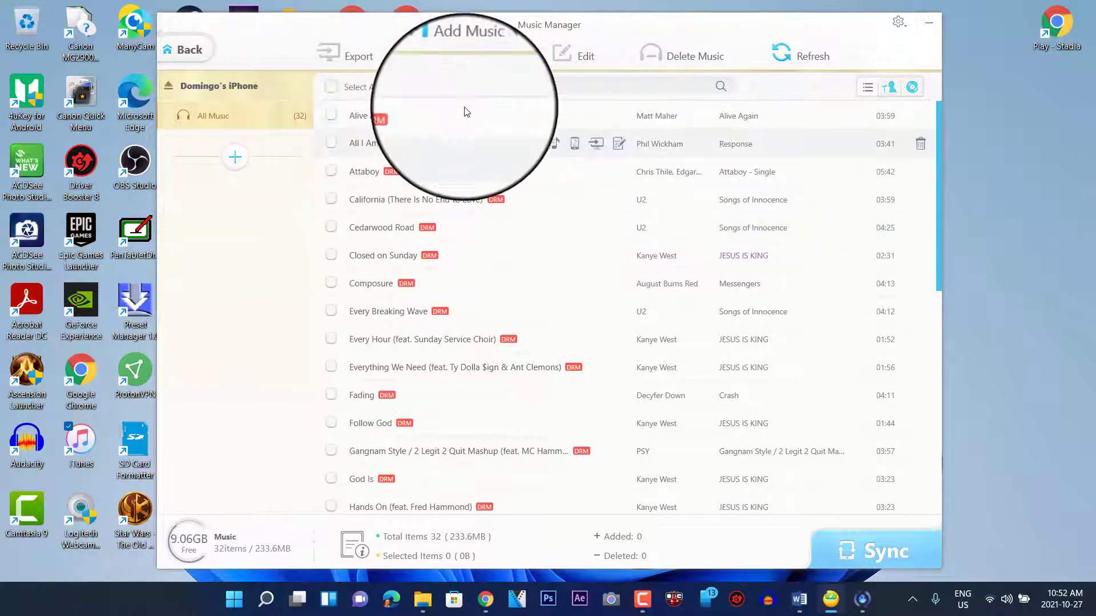
Step: Export the song Alive Again to the MediaTrans folder, deselect it and go back home
click(330, 115)
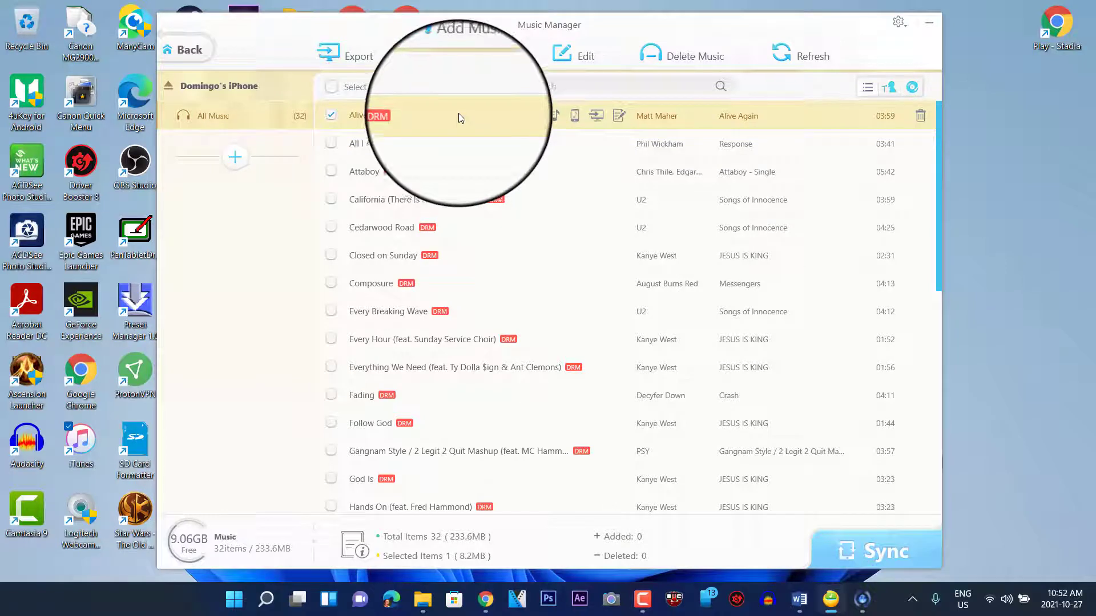
click(460, 45)
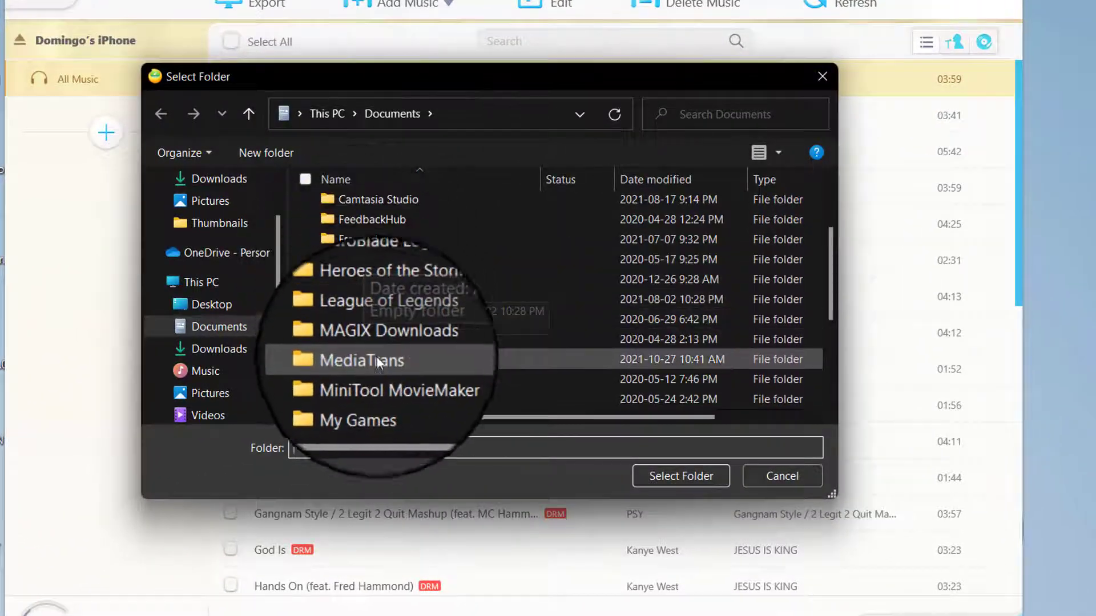
click(781, 476)
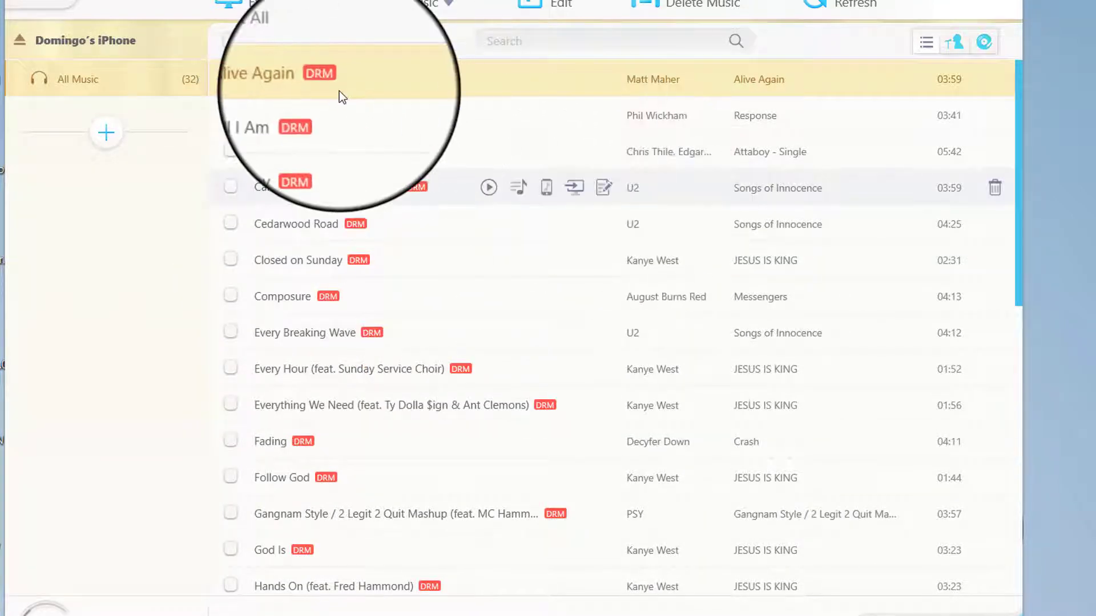
click(231, 79)
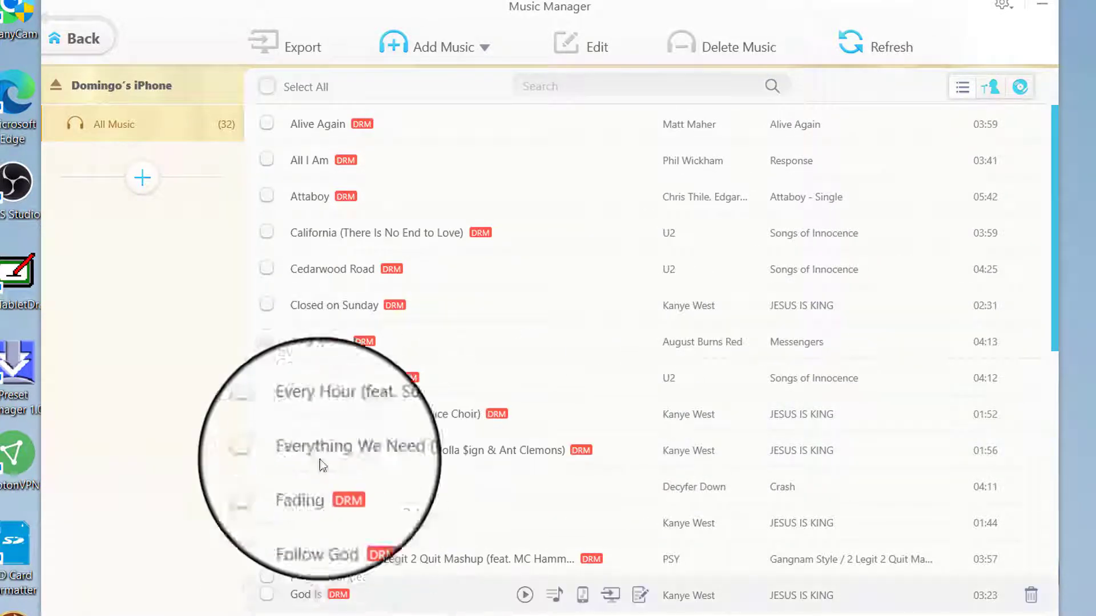
click(77, 37)
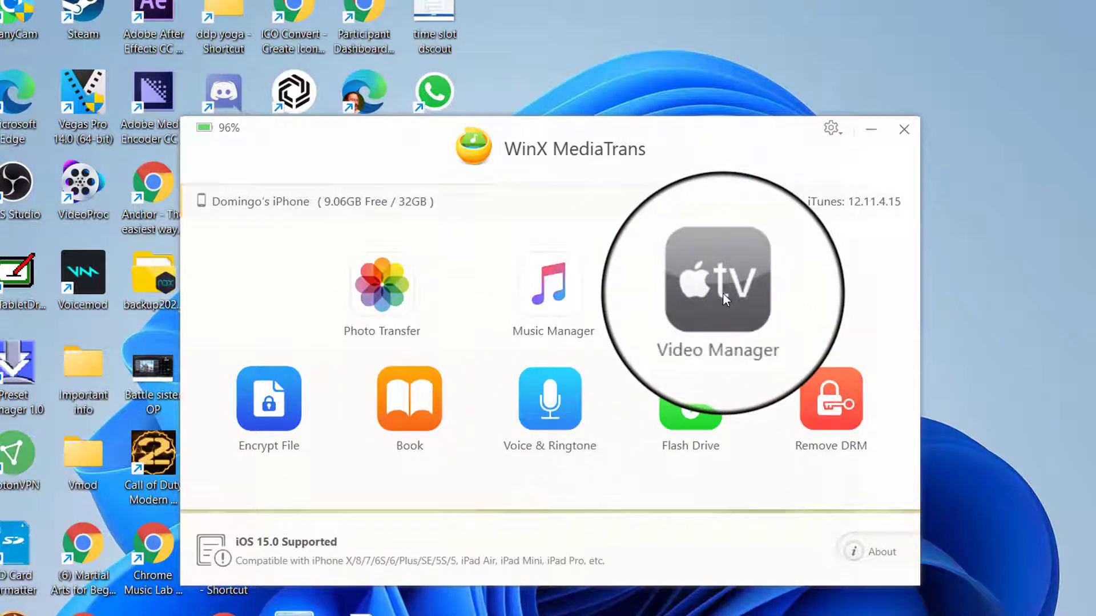
Step: Open Video Manager and scroll through the iPhone's video list
click(717, 277)
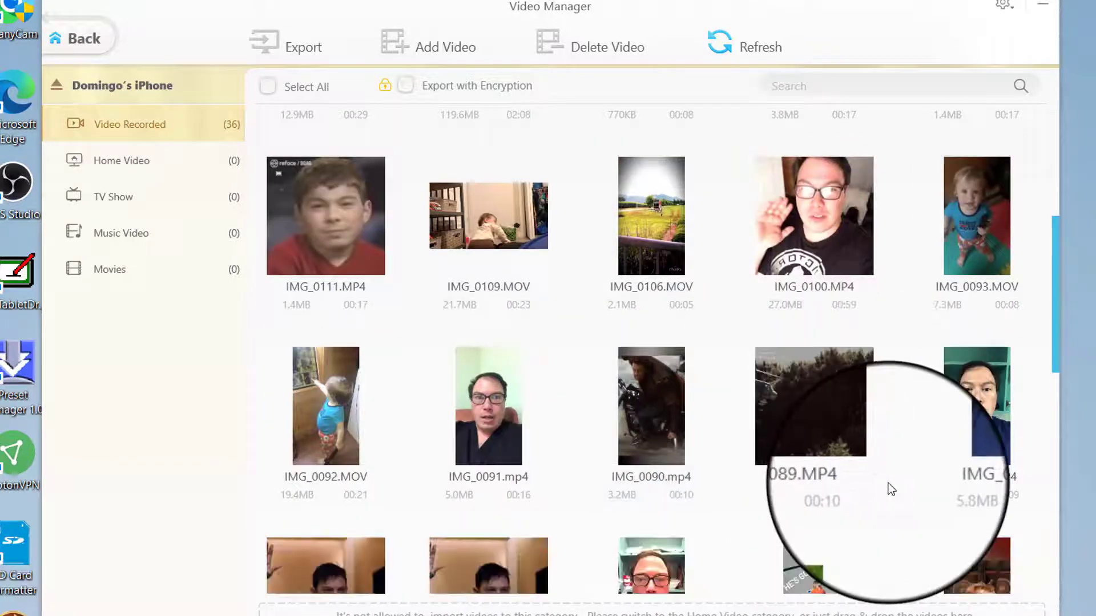
scroll(down, 3)
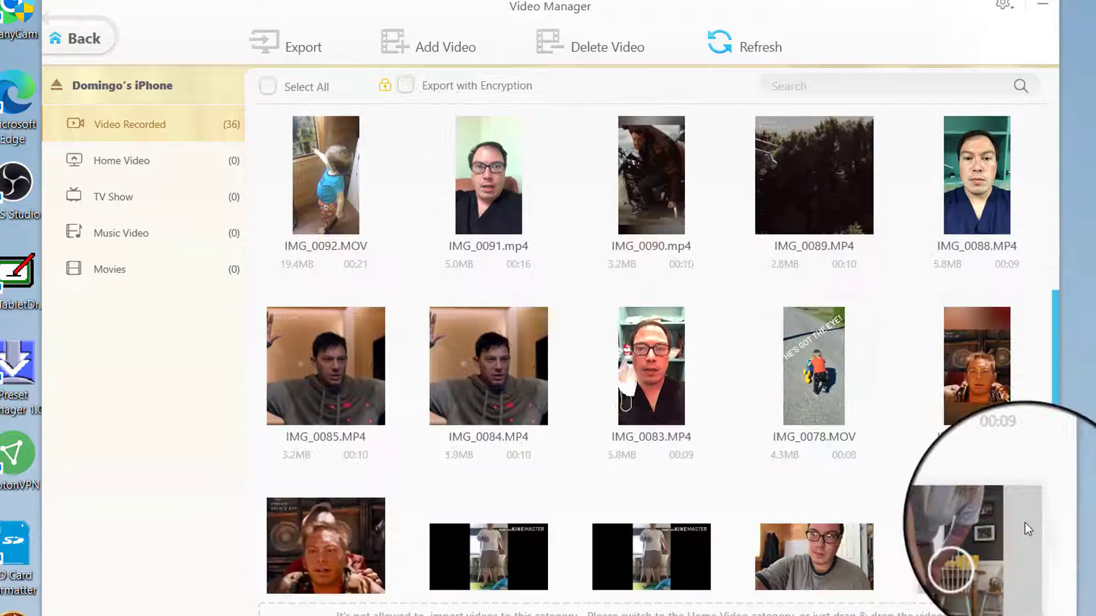
scroll(down, 3)
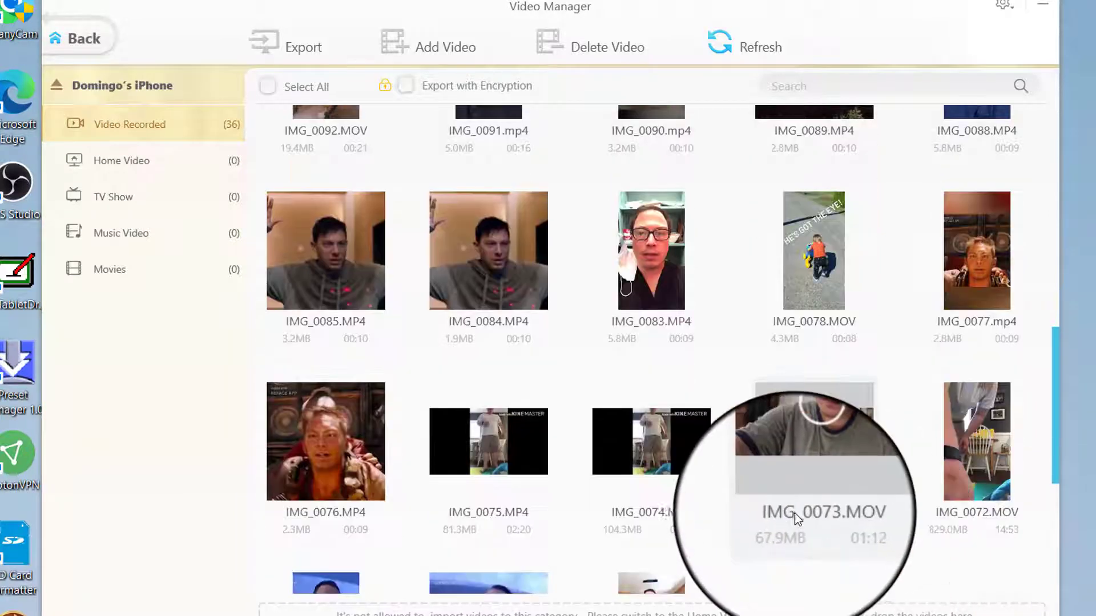
scroll(down, 3)
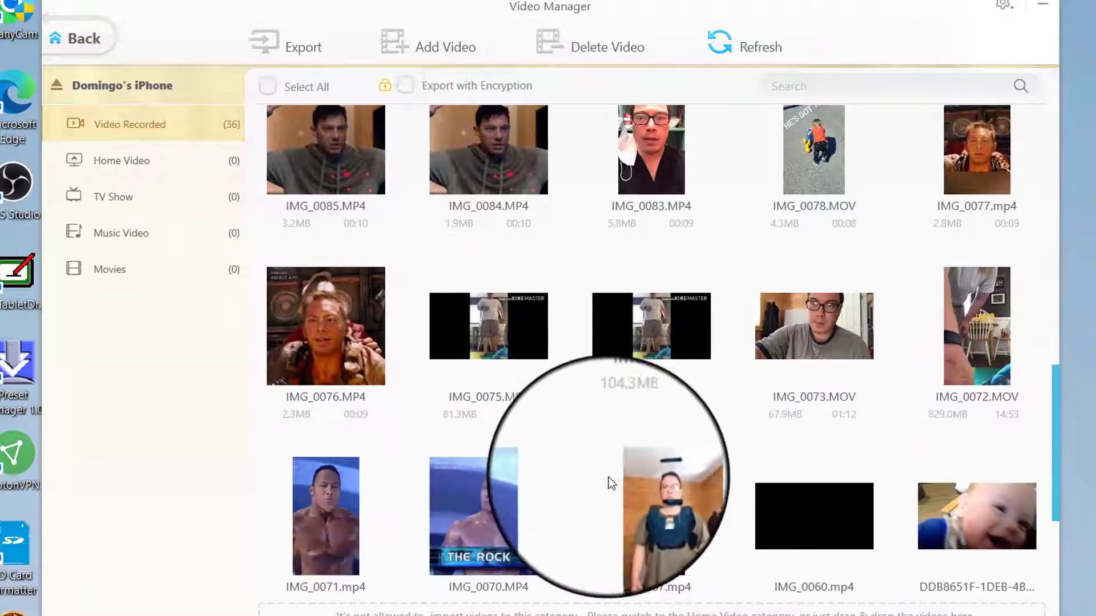
scroll(down, 3)
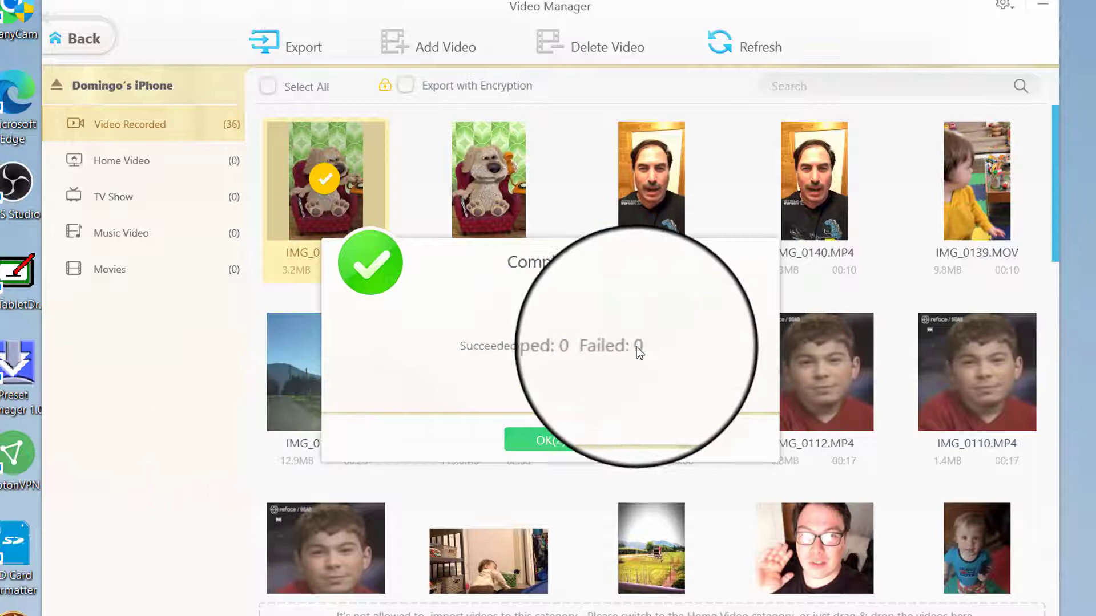
Step: Confirm the IMG_0171.MP4 export, view it in the MediaTrans folder, then return home
click(548, 440)
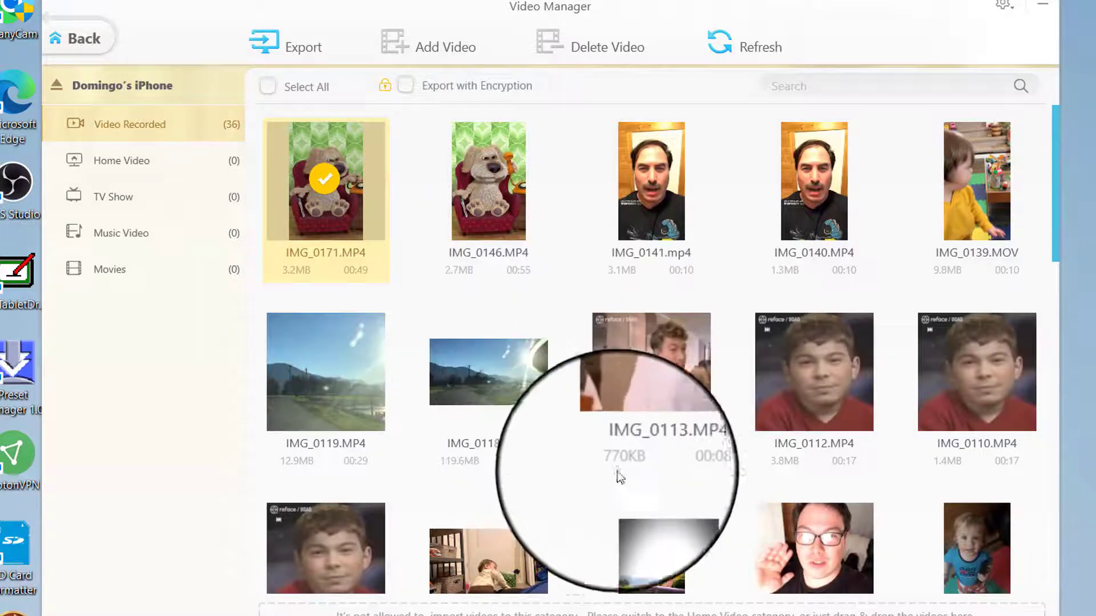
click(286, 47)
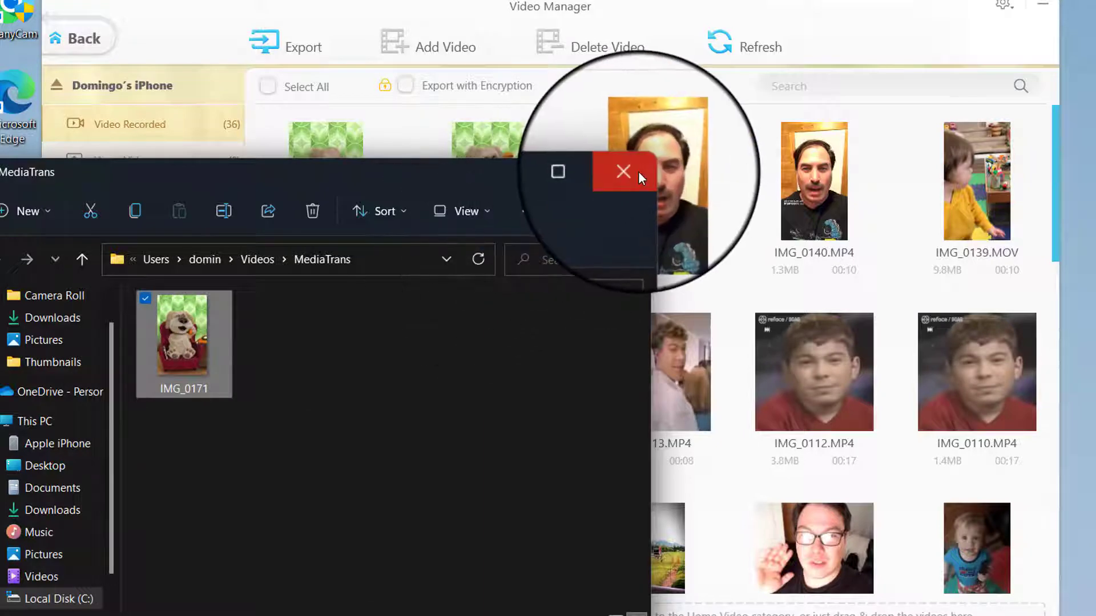
click(622, 171)
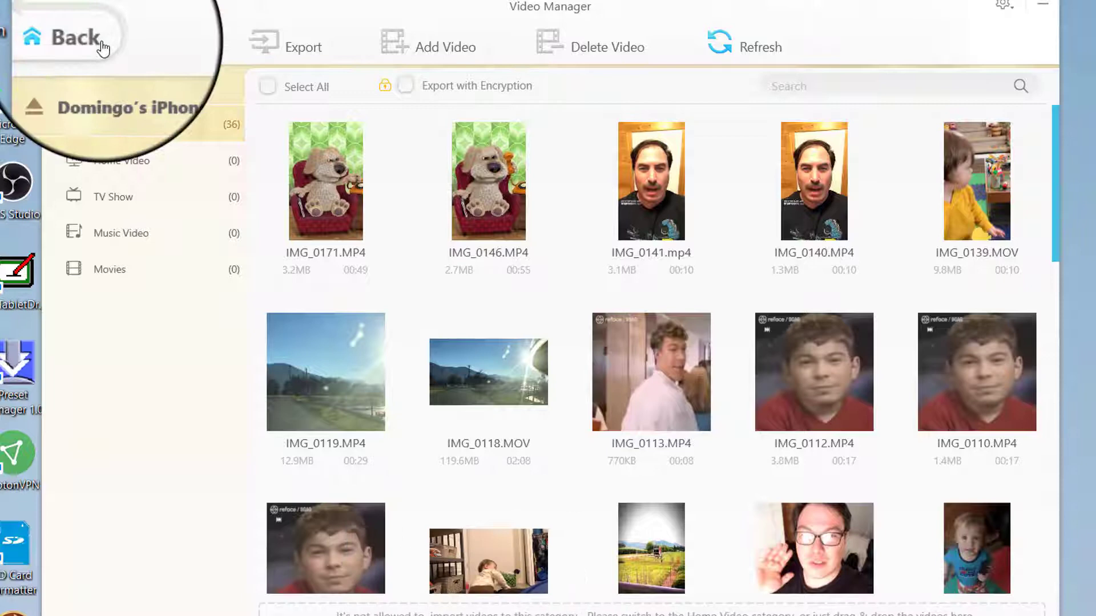
click(66, 38)
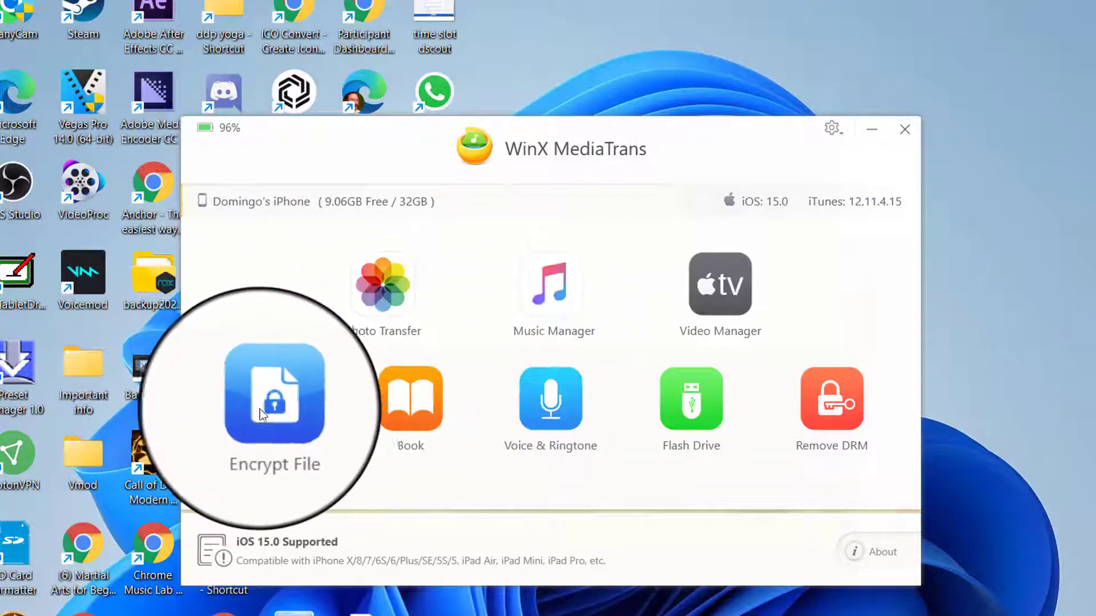
Step: Add Camera Roll photo 2015-04-11_19.03.33 to Encrypt File and start encrypting it
click(275, 398)
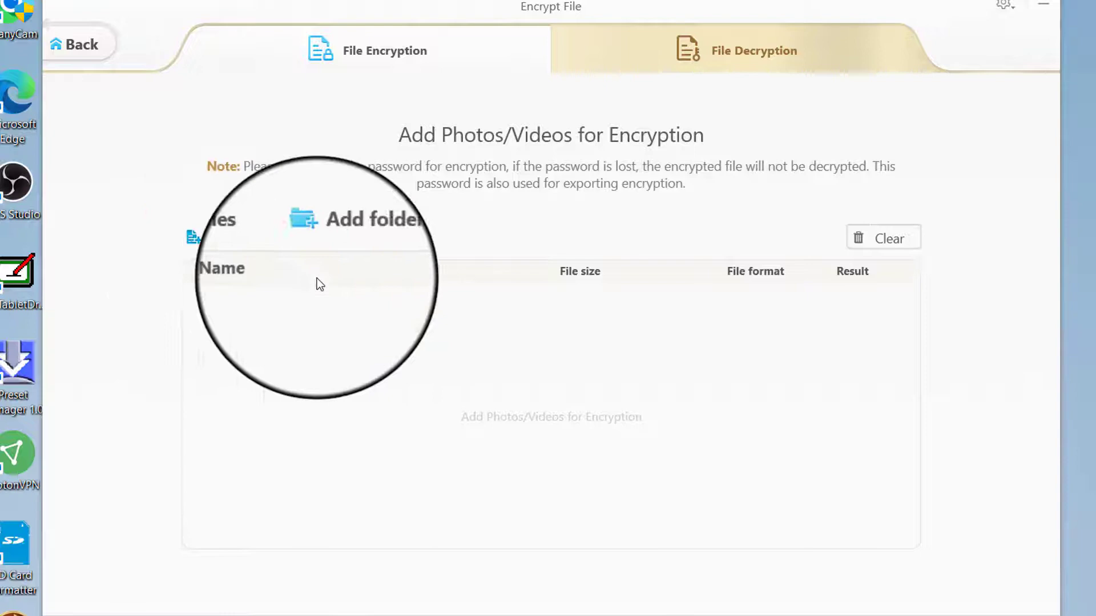
click(356, 219)
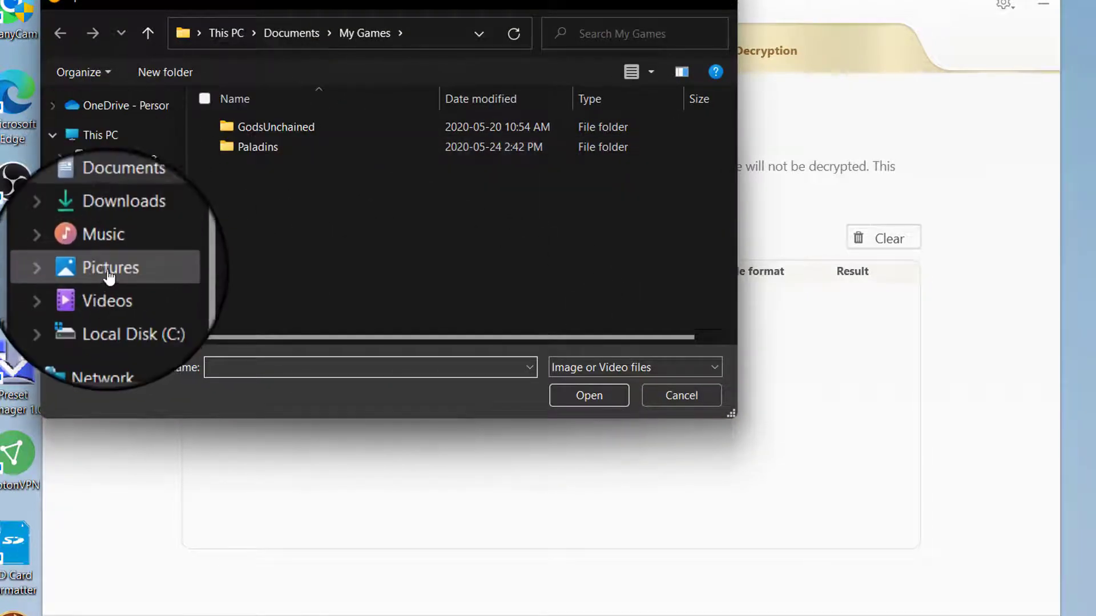
click(110, 267)
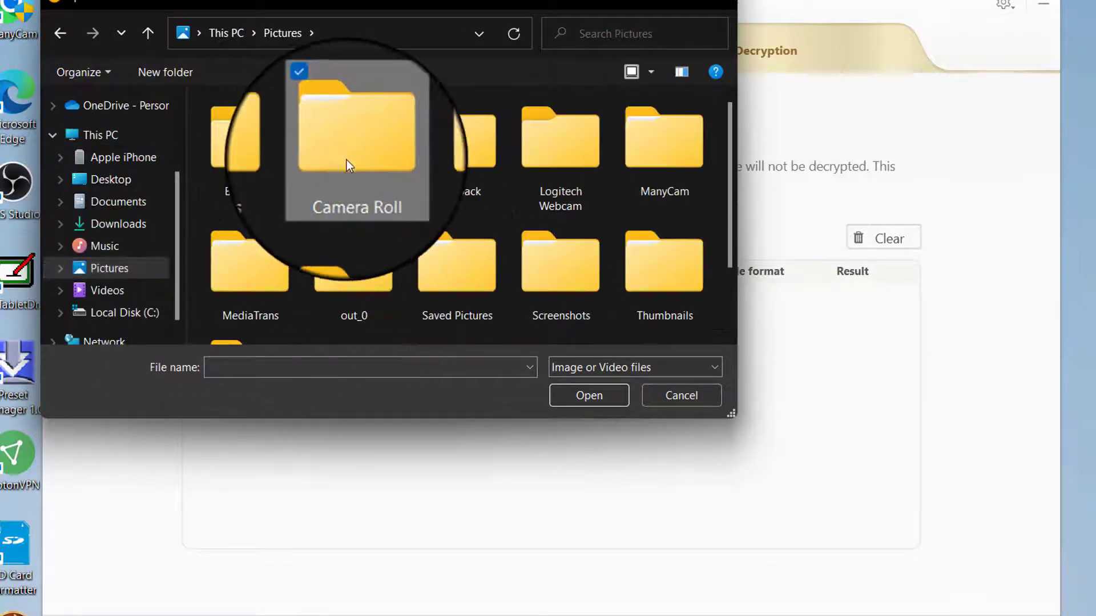
double_click(356, 140)
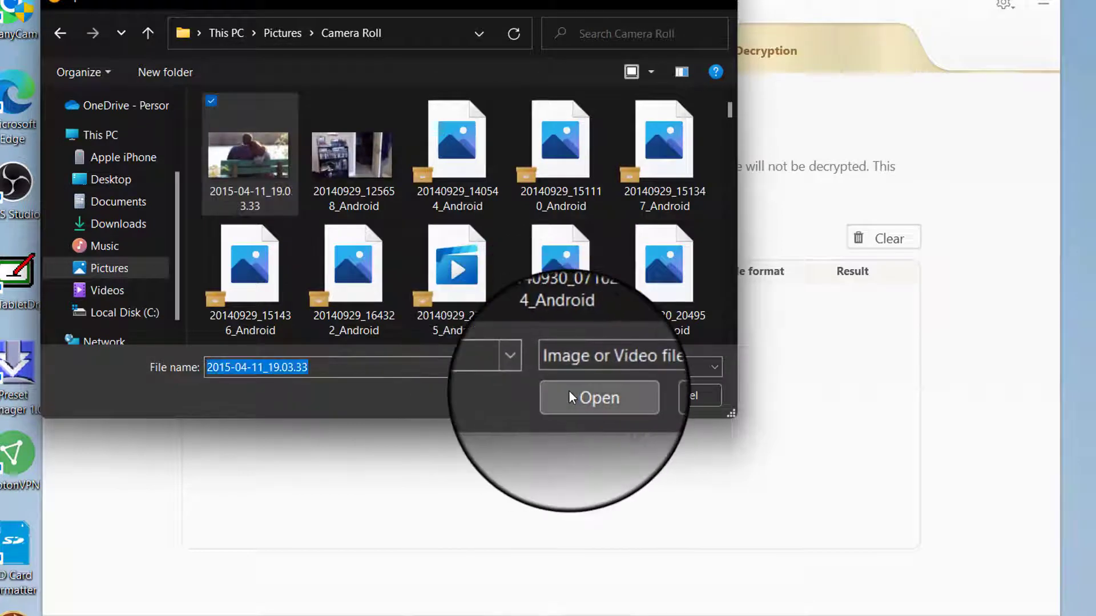
click(597, 398)
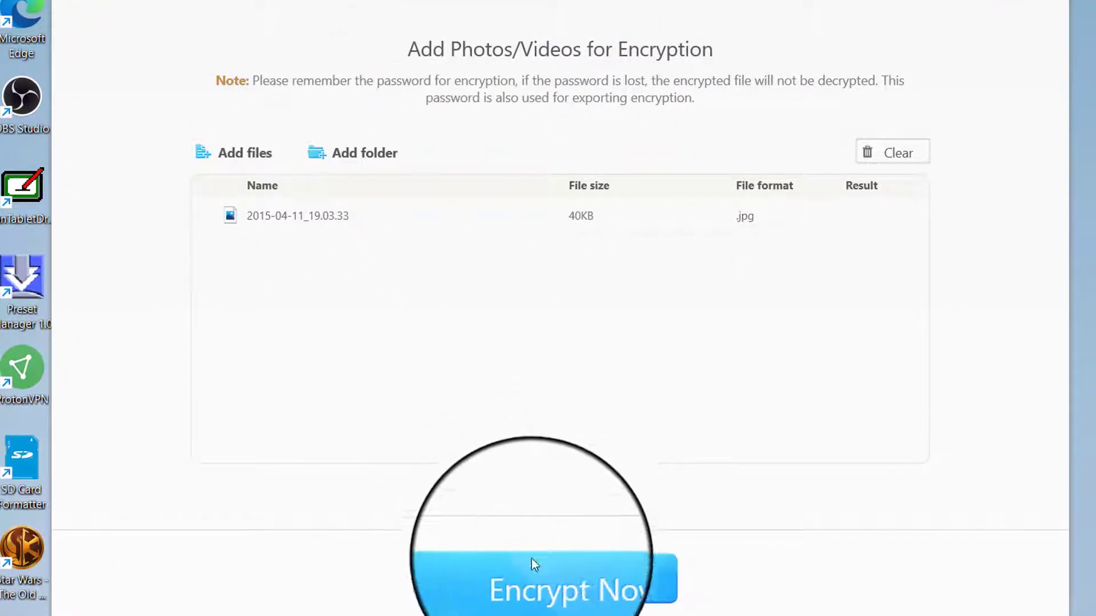
click(533, 587)
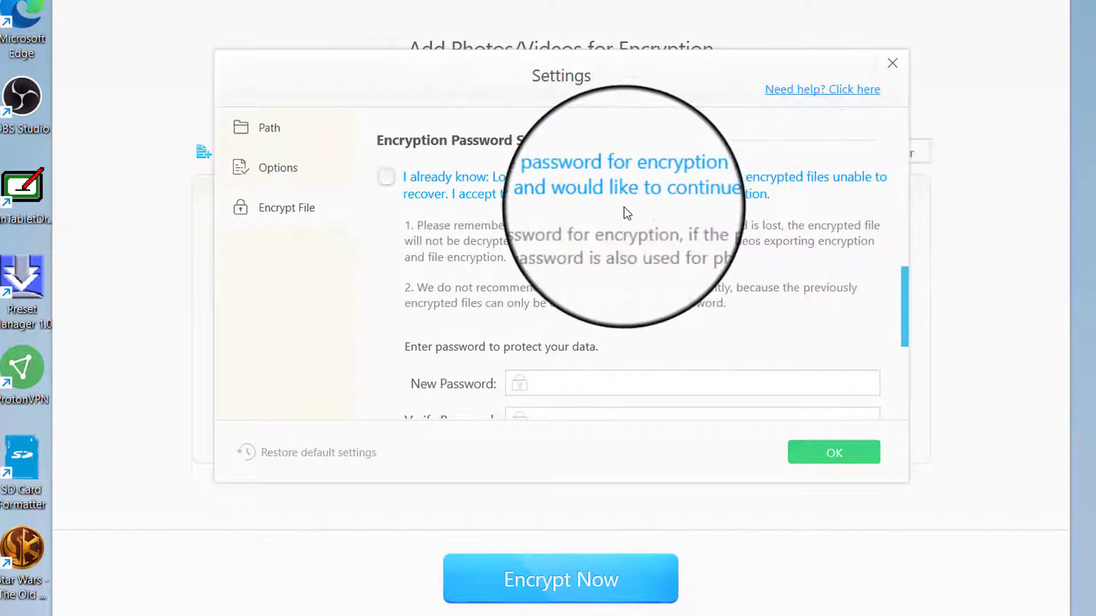
mouse_move(451, 301)
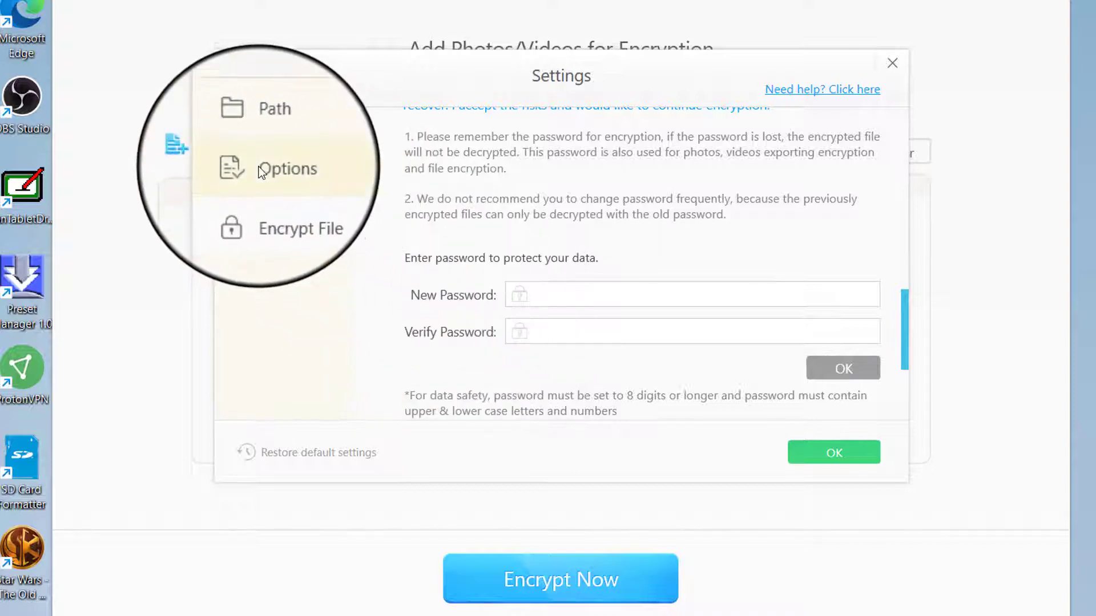
click(286, 169)
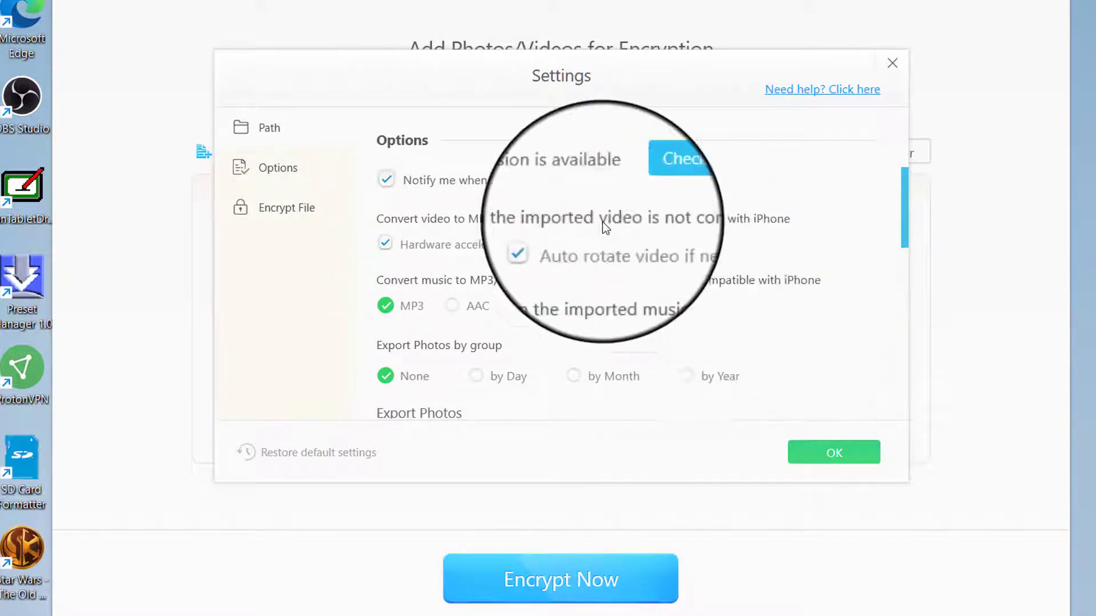
mouse_move(704, 319)
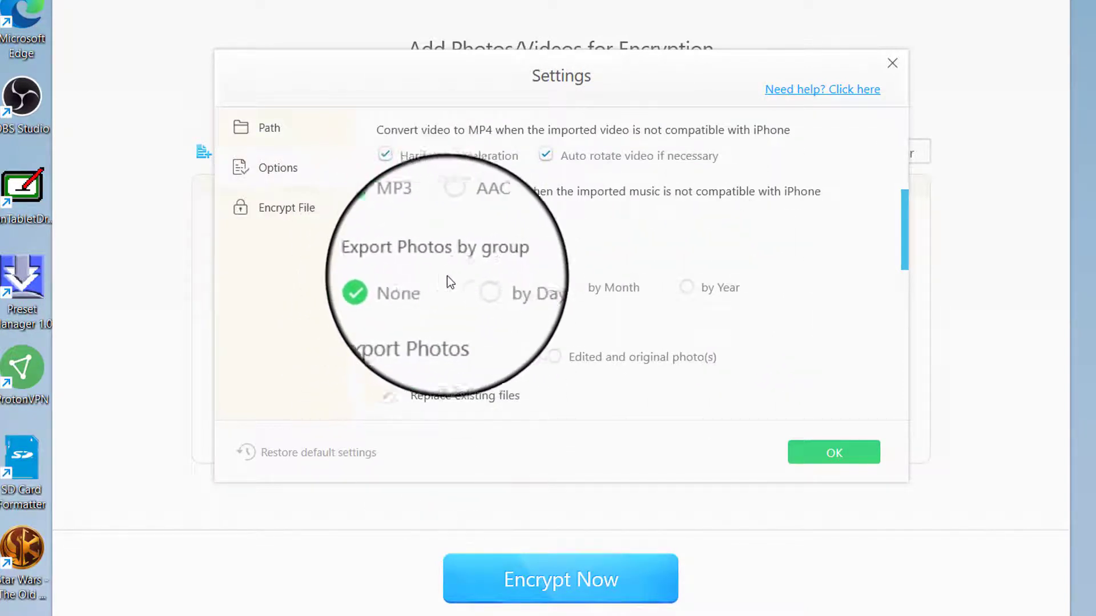
click(287, 208)
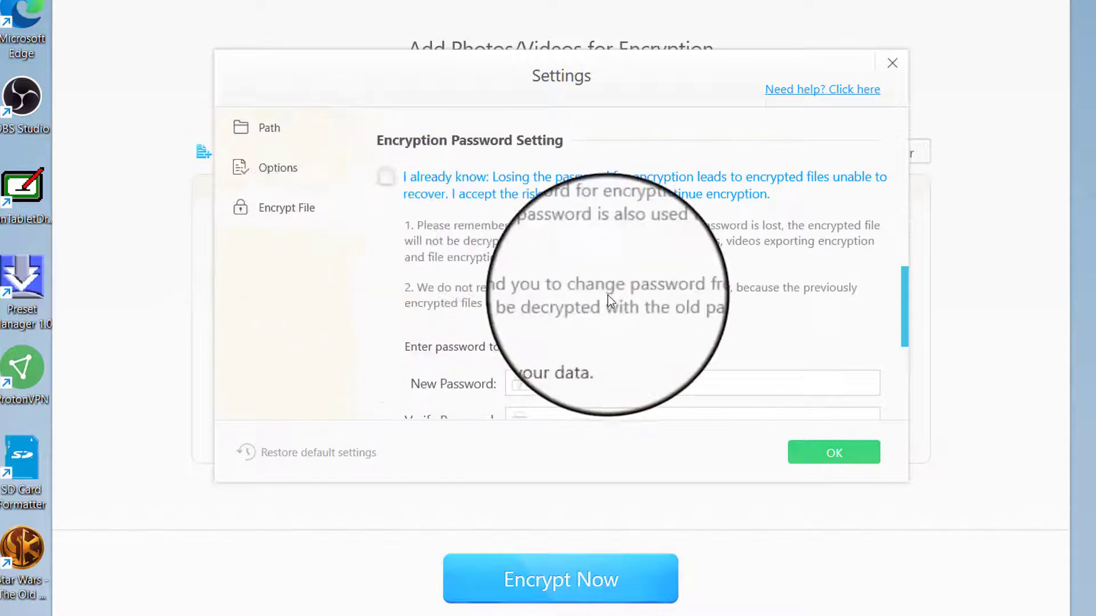
scroll(down, 3)
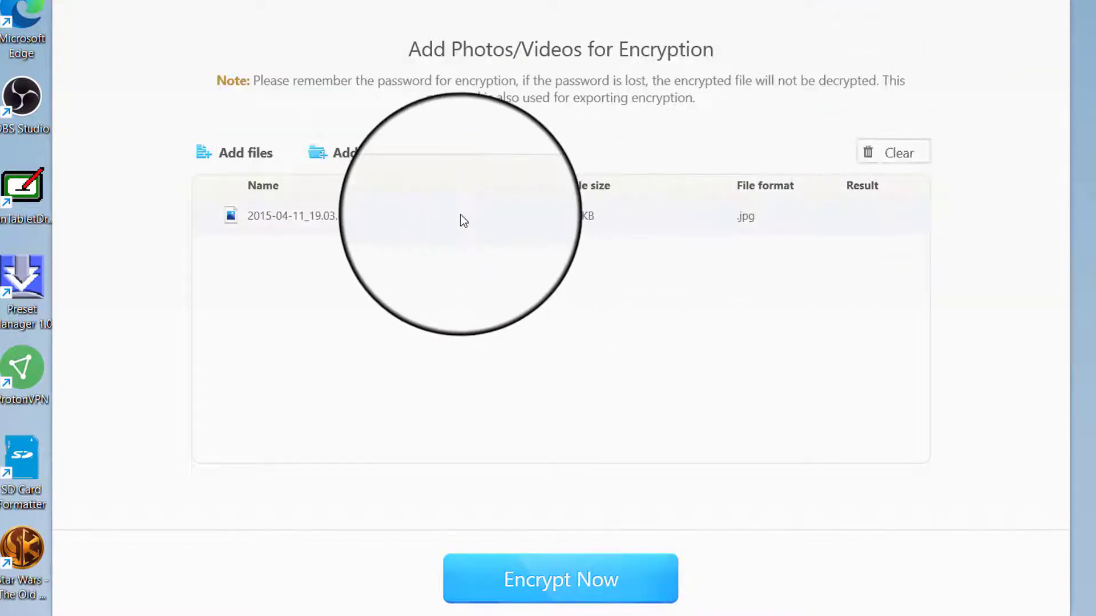
click(896, 153)
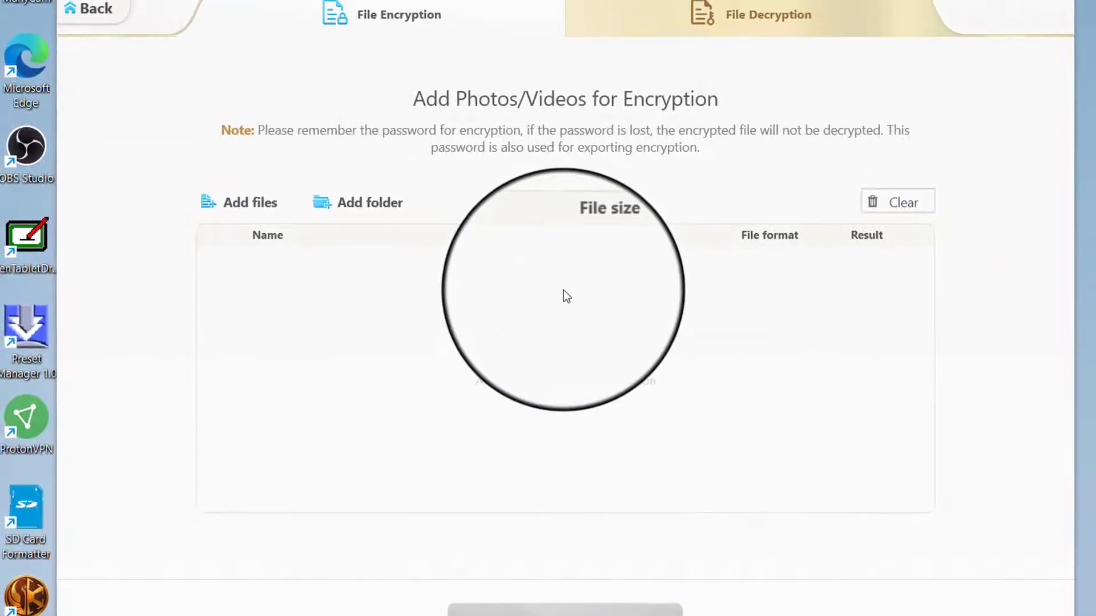
Step: Toggle between File Decryption and File Encryption tabs, then leave for the Book module
click(767, 14)
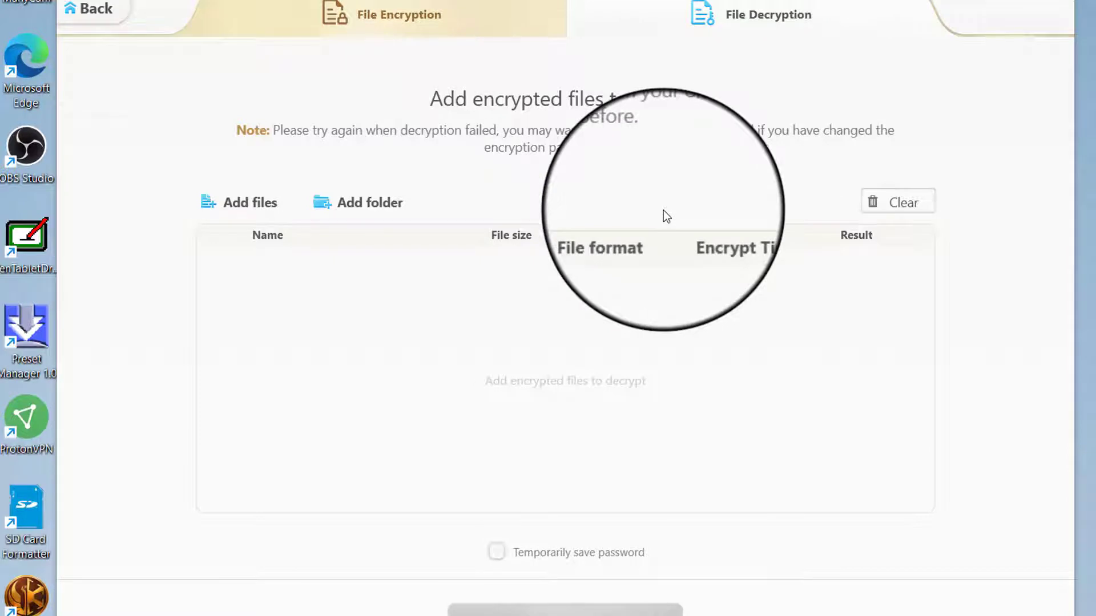
click(398, 14)
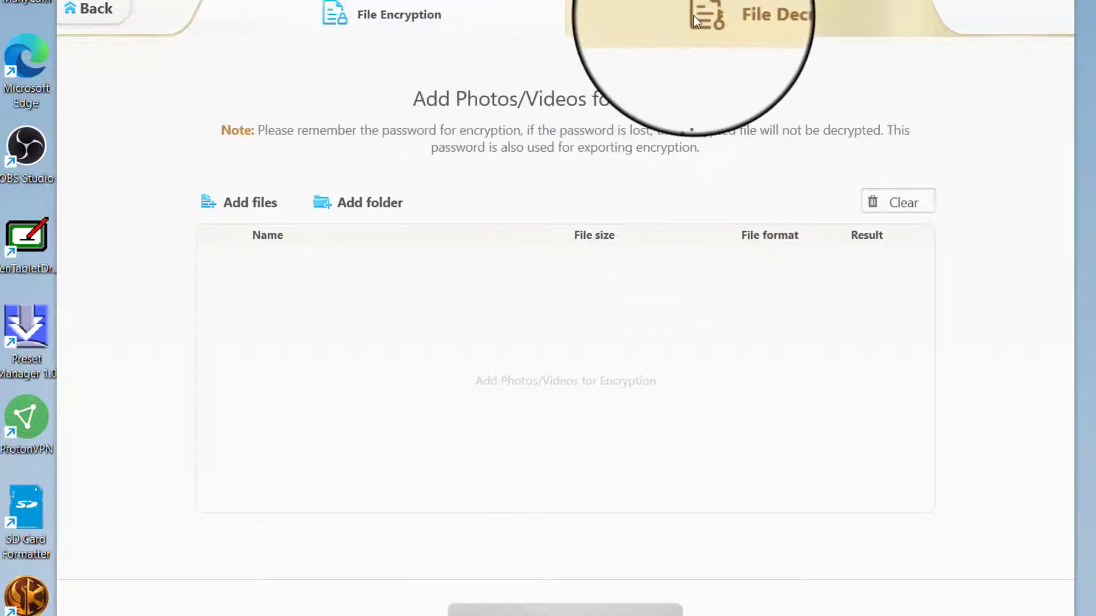
click(767, 14)
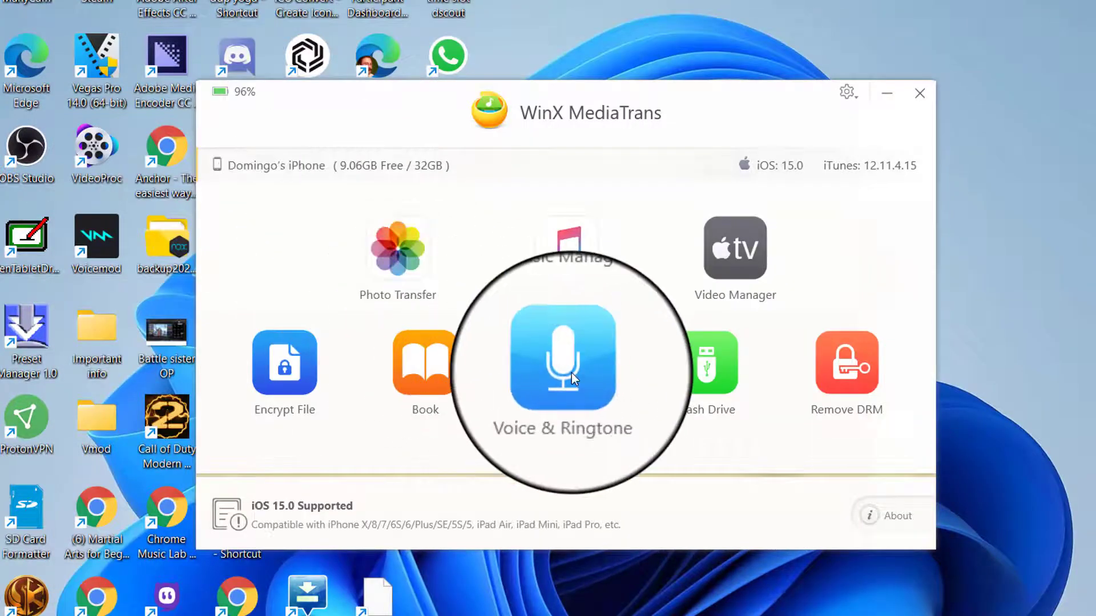
click(563, 359)
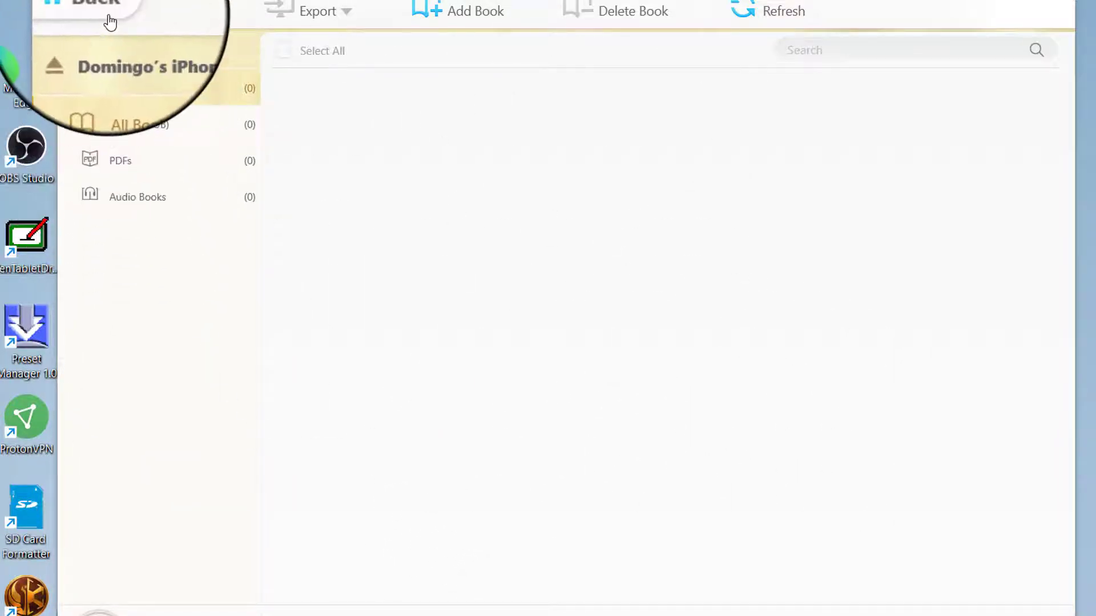
Step: Leave the Book module and open the Voice & Ringtone module
click(98, 7)
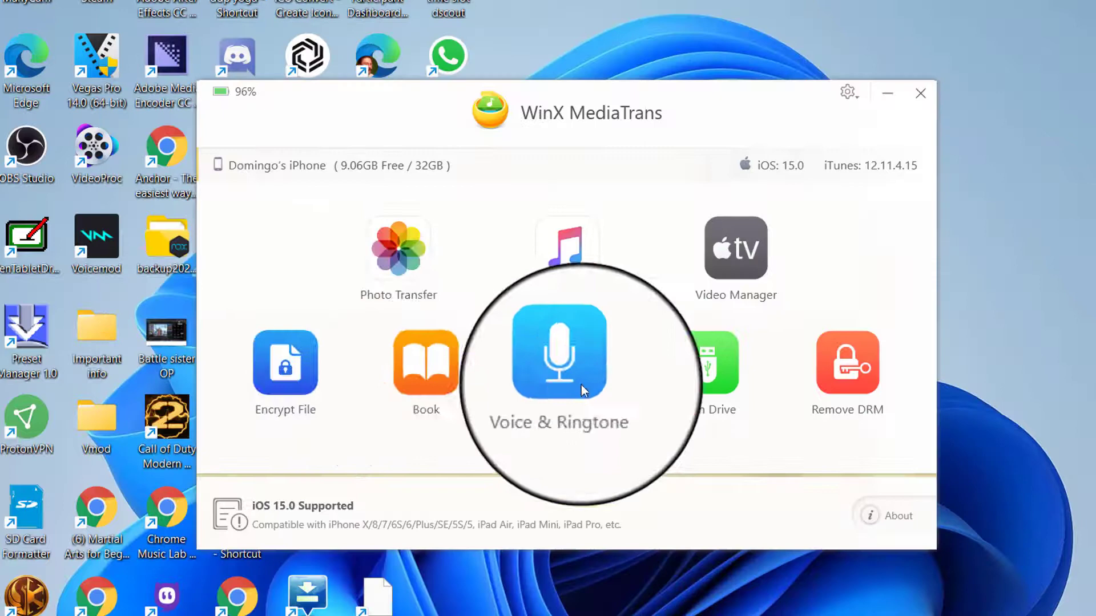
click(558, 352)
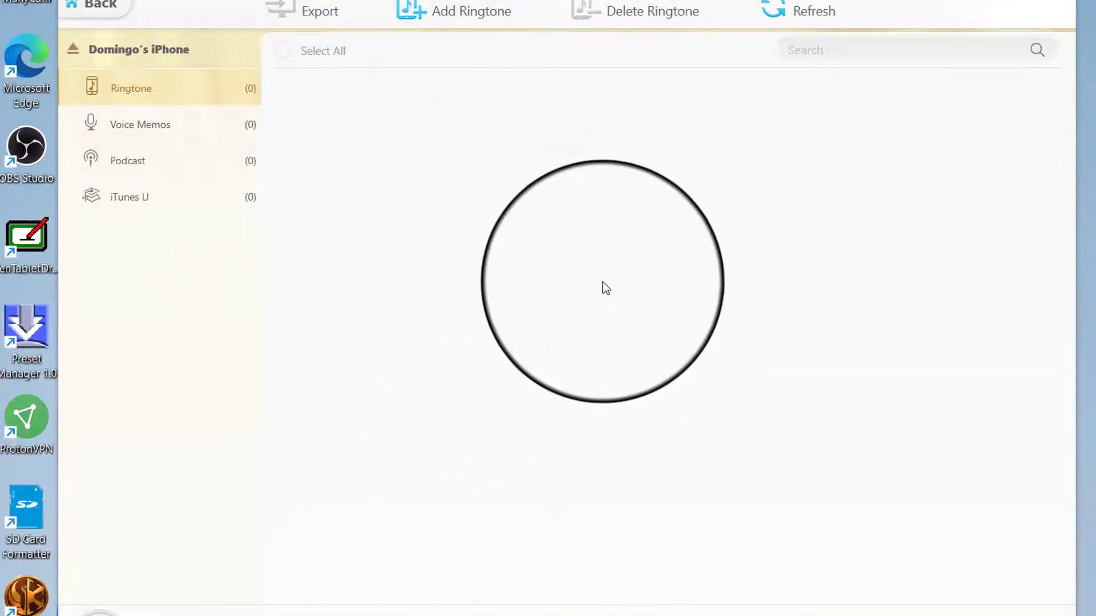
Step: Start adding a ringtone and browse to the computer's Music folder of podcast files
click(471, 11)
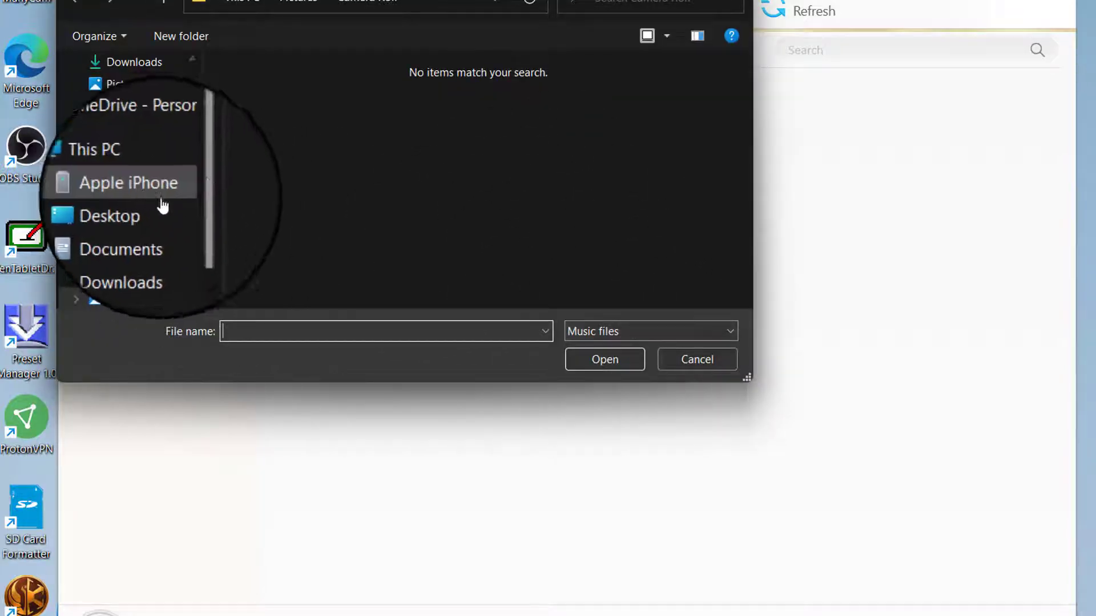
scroll(down, 3)
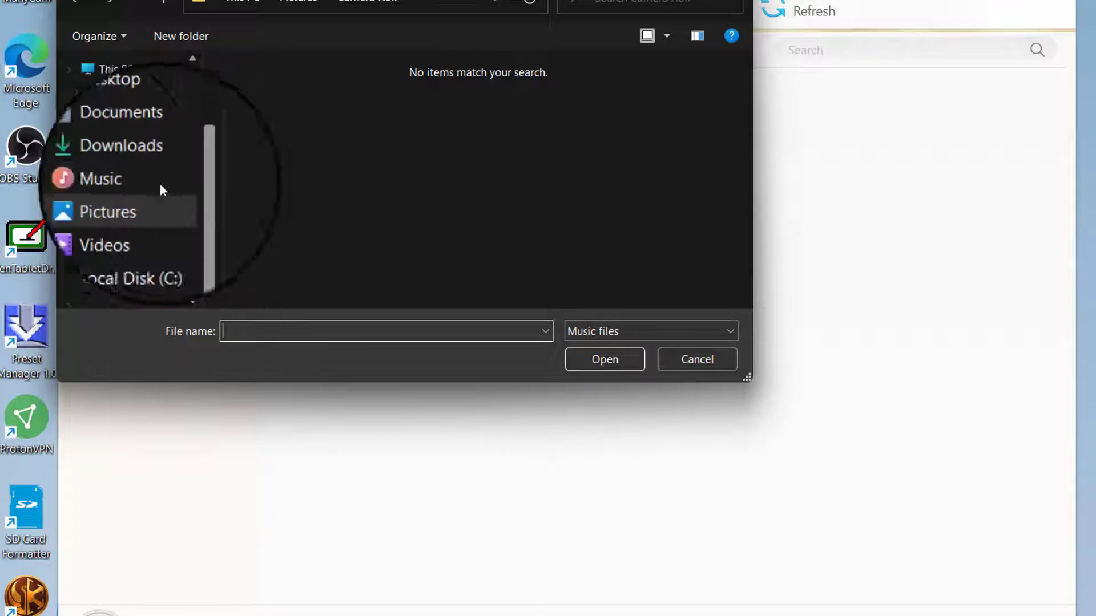
click(100, 179)
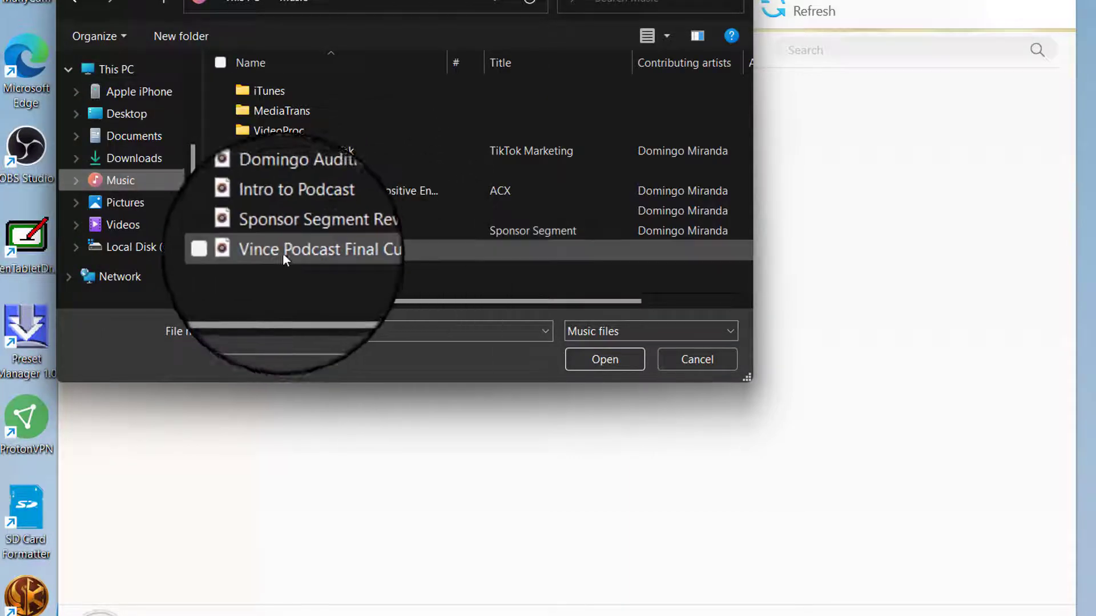
mouse_move(308, 252)
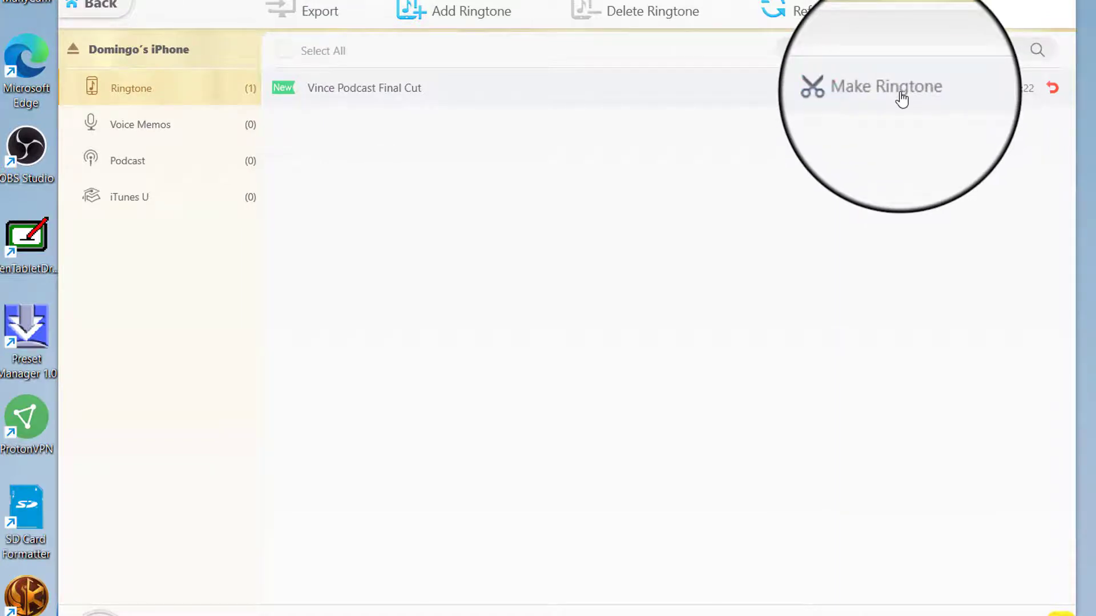
Step: Make a 40-second ringtone from Vince Podcast Final Cut and sync it to the iPhone
click(885, 87)
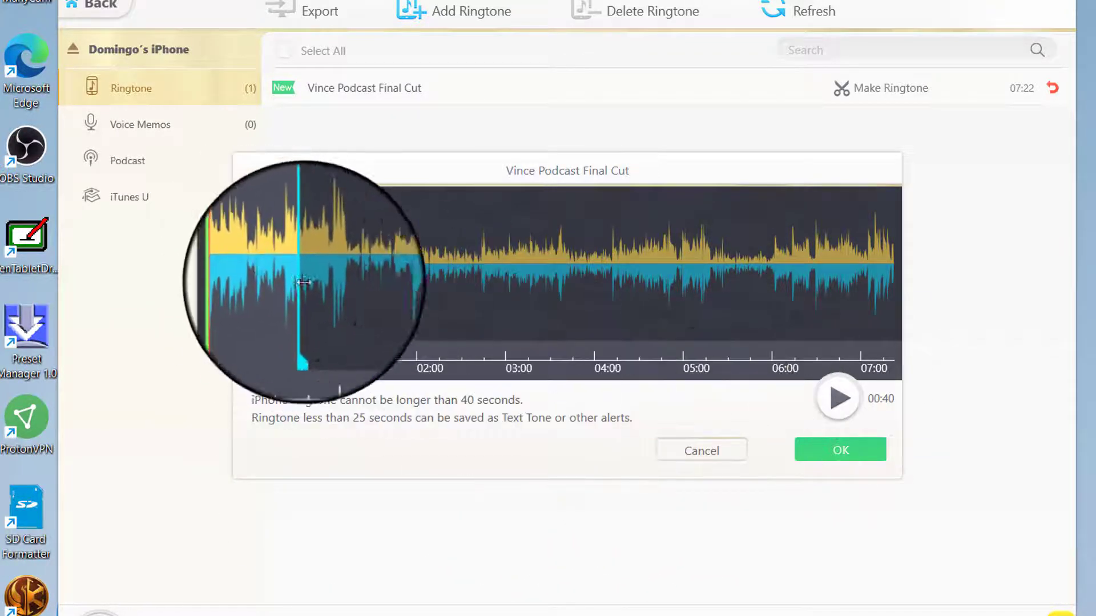
click(840, 450)
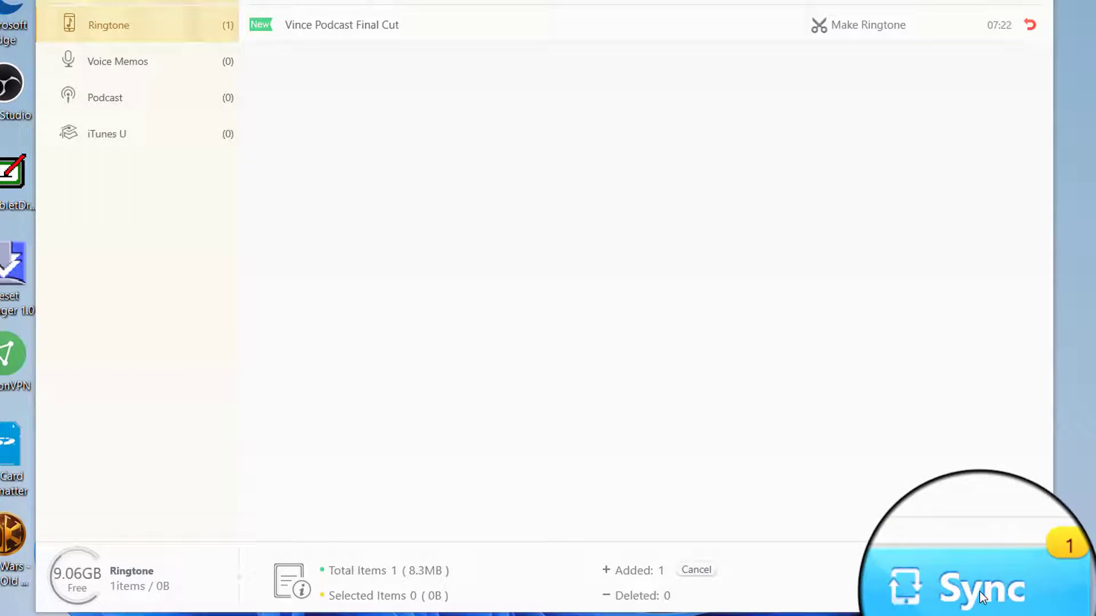
click(978, 587)
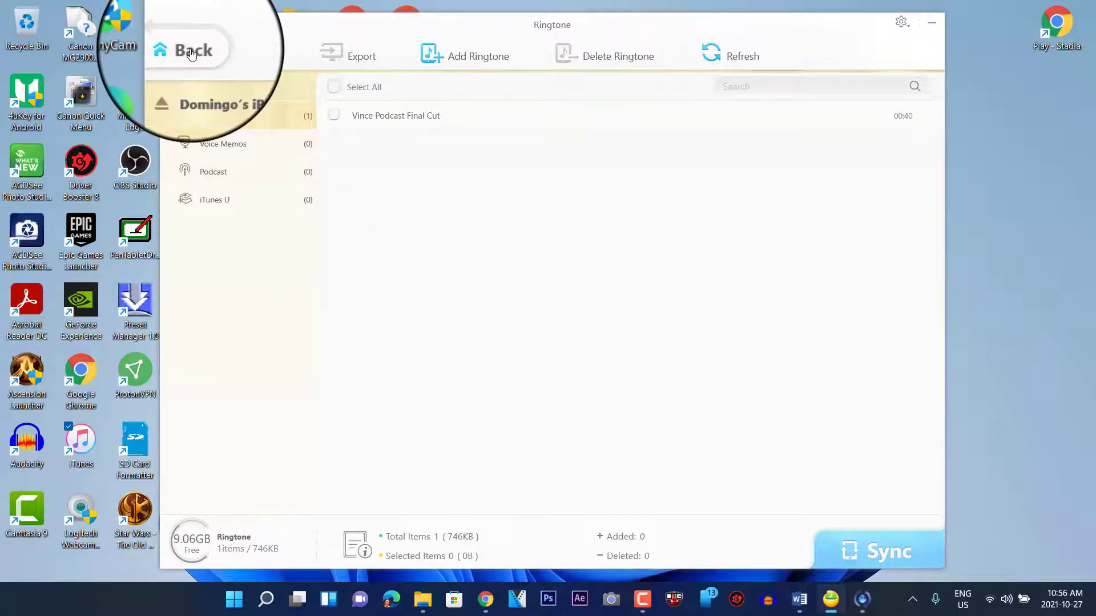
Step: Add Intro to Podcast.mp3 (137 KB) to Flash Drive General Storage and dismiss the completion notice
click(189, 50)
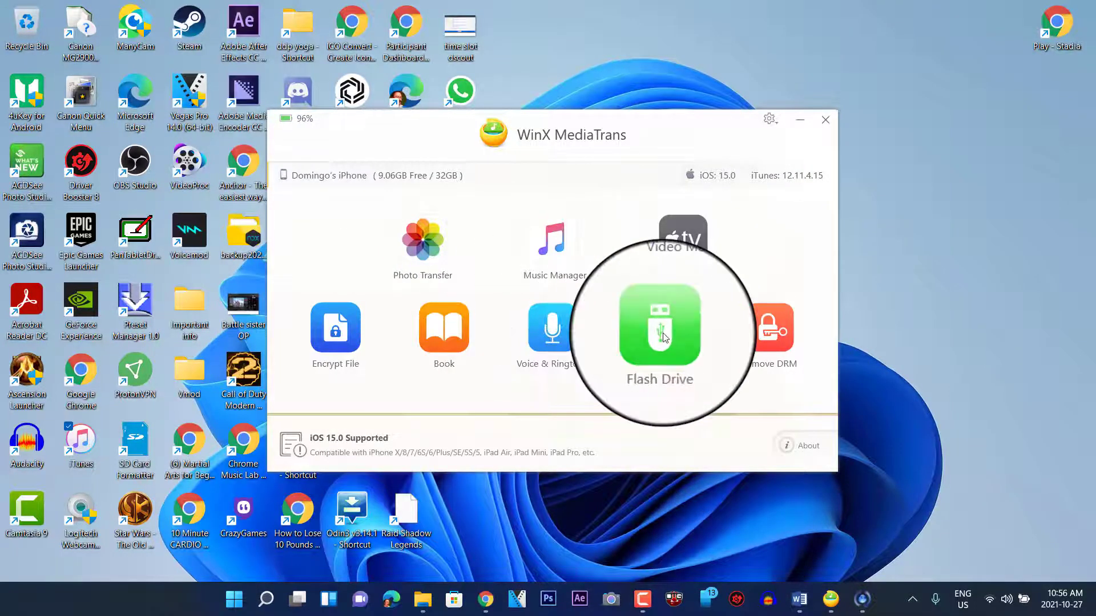
click(658, 324)
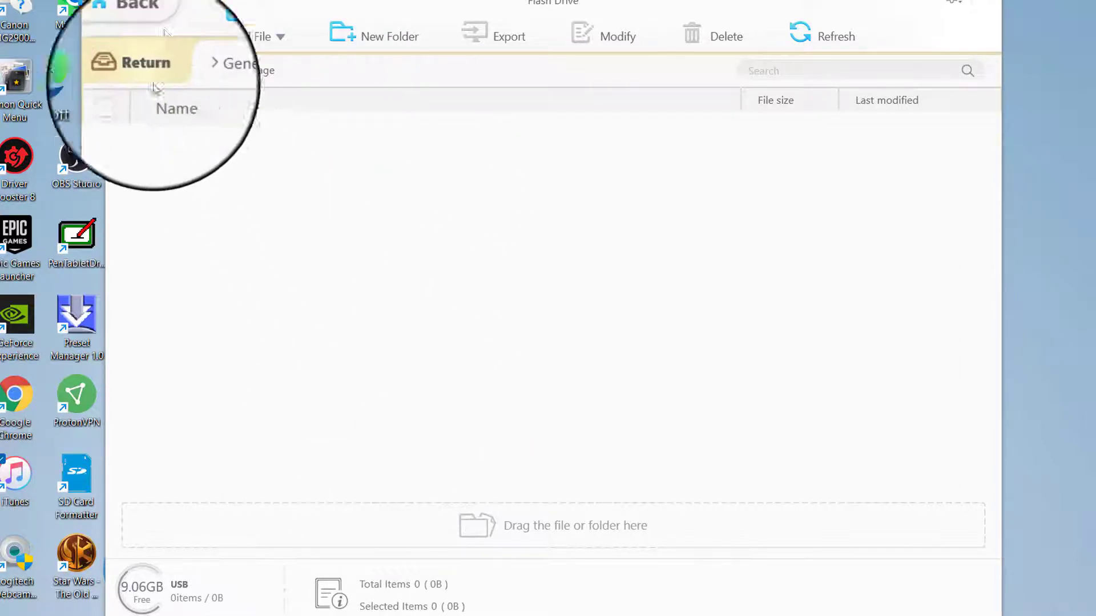
click(248, 36)
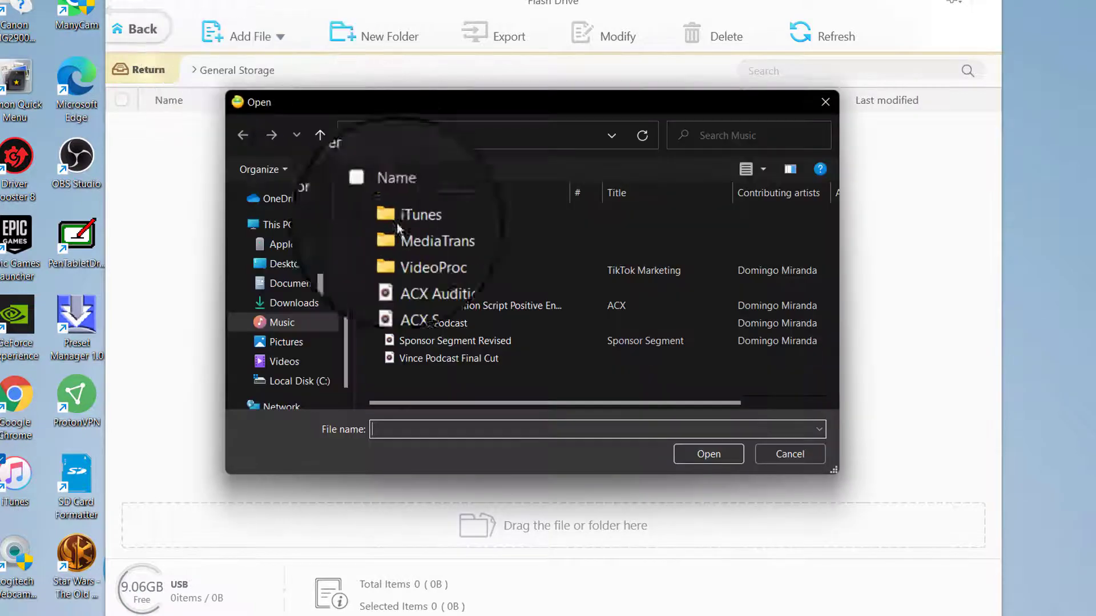
click(432, 323)
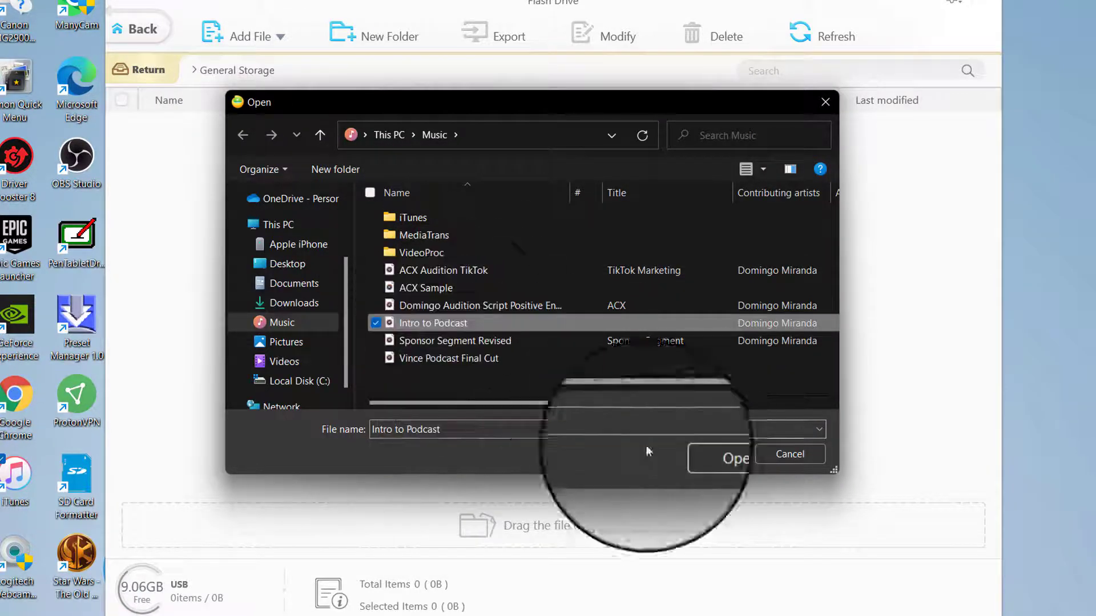
click(732, 458)
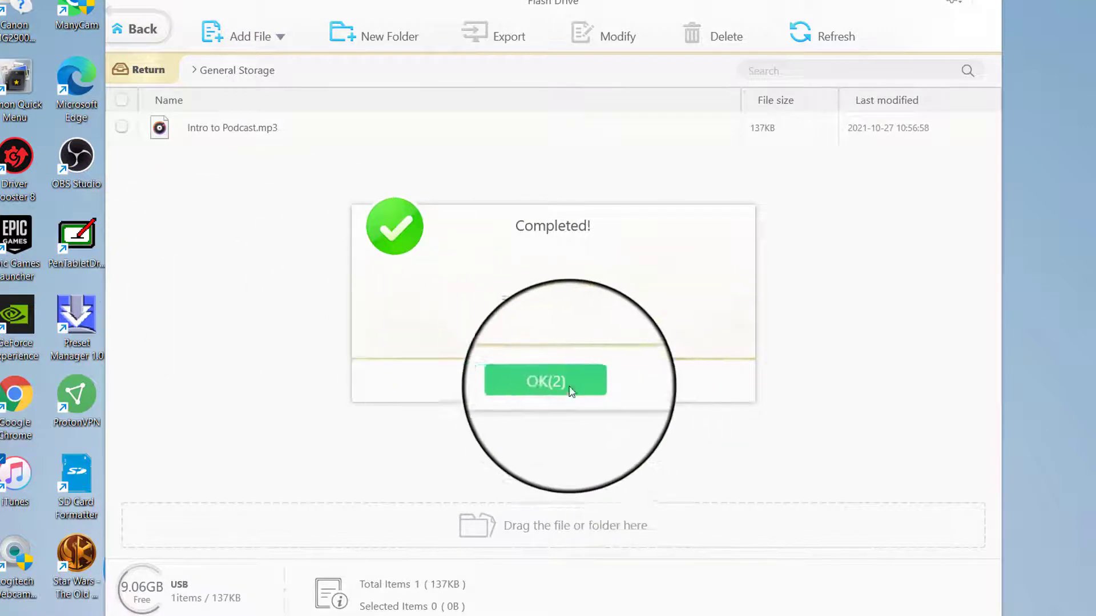
click(544, 380)
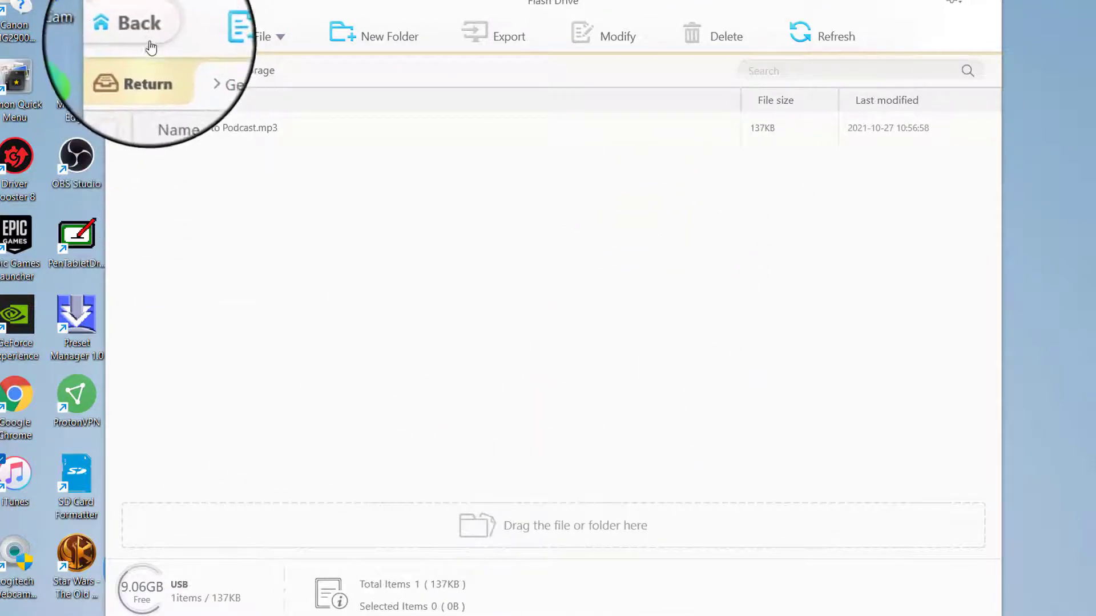
Step: Leave flash drive storage, view the empty Remove DRM iTunes Library, and return home
click(129, 23)
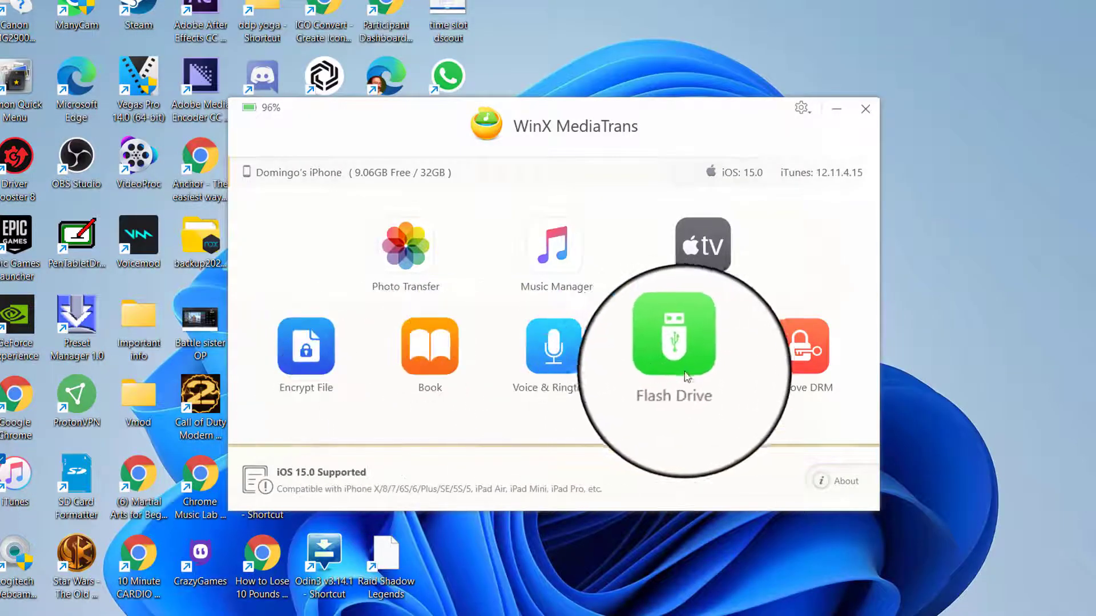
mouse_move(805, 344)
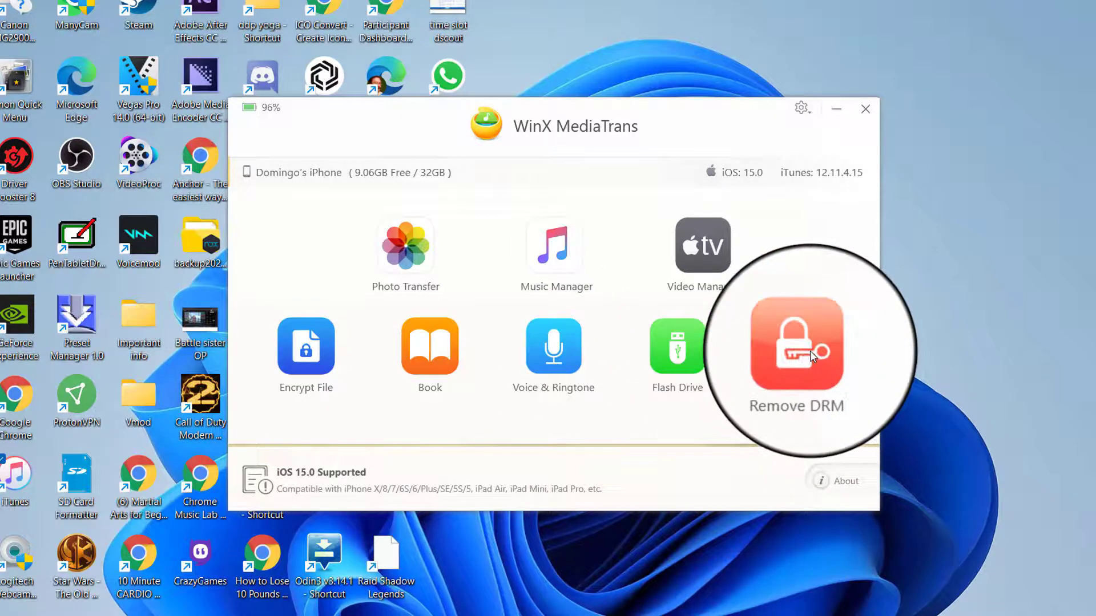
click(796, 342)
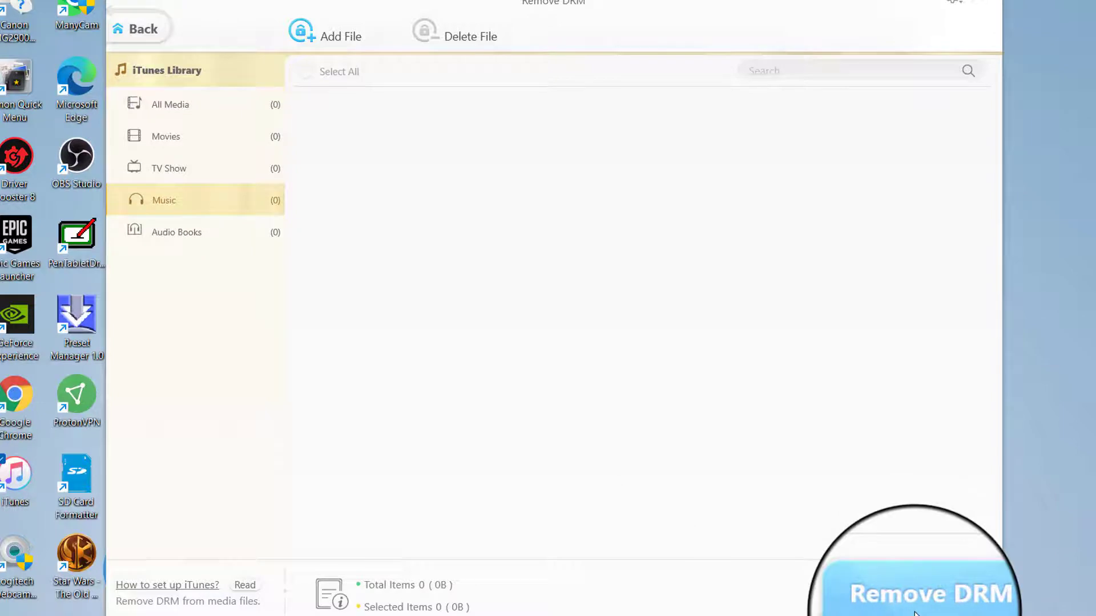
mouse_move(139, 36)
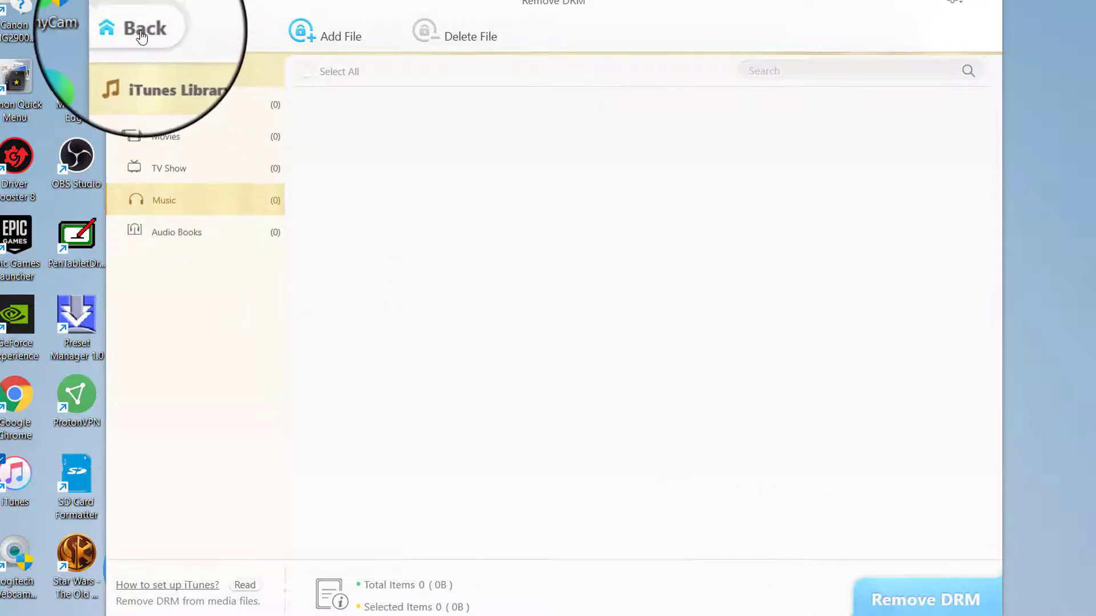
click(138, 28)
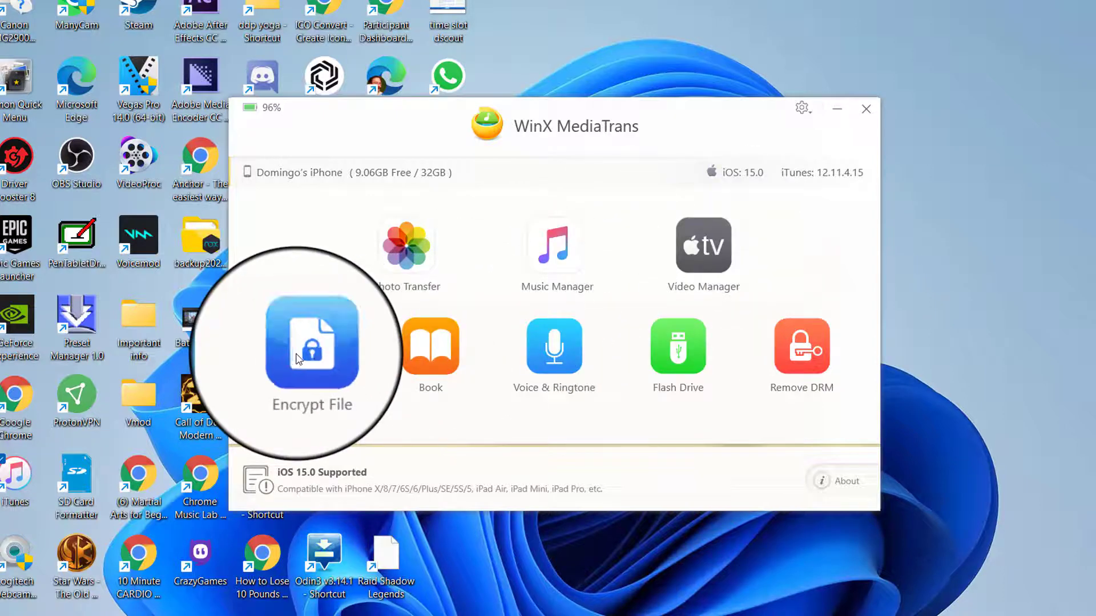
mouse_move(681, 342)
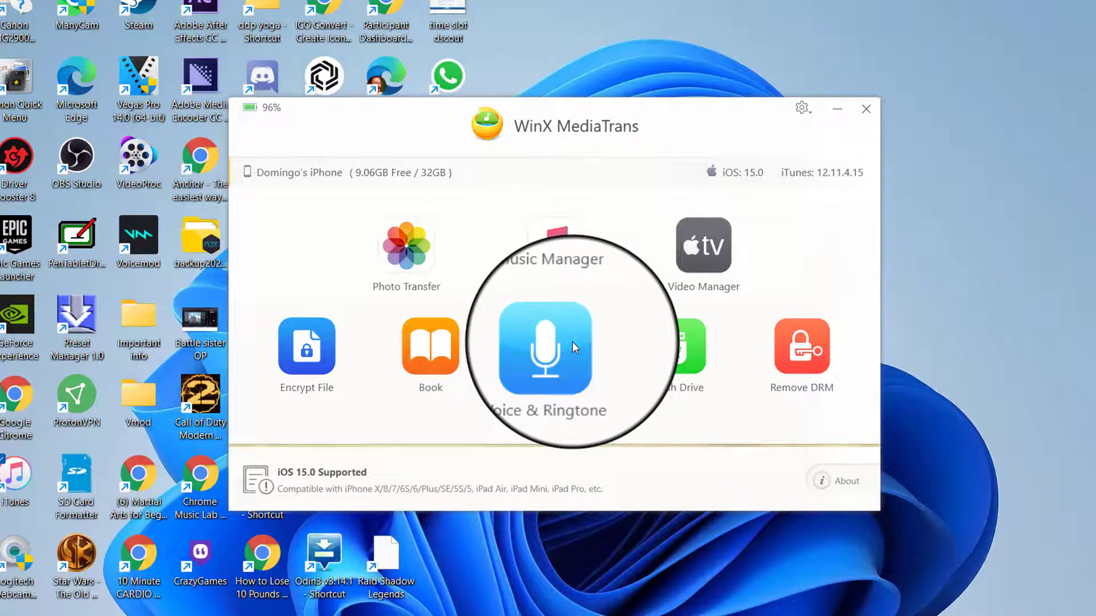
mouse_move(642, 341)
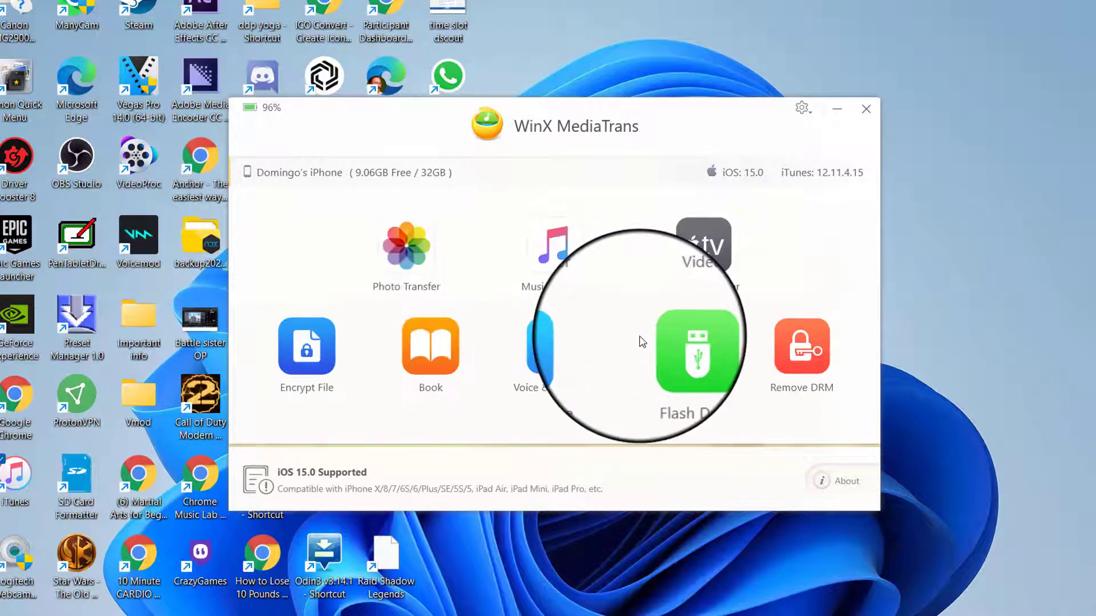
mouse_move(626, 271)
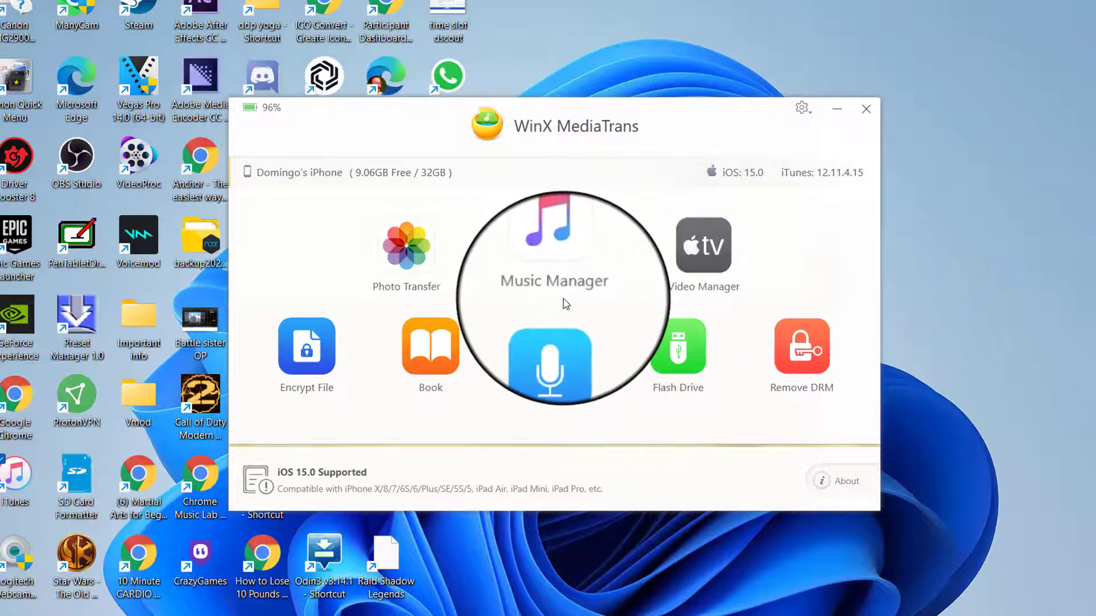
mouse_move(617, 345)
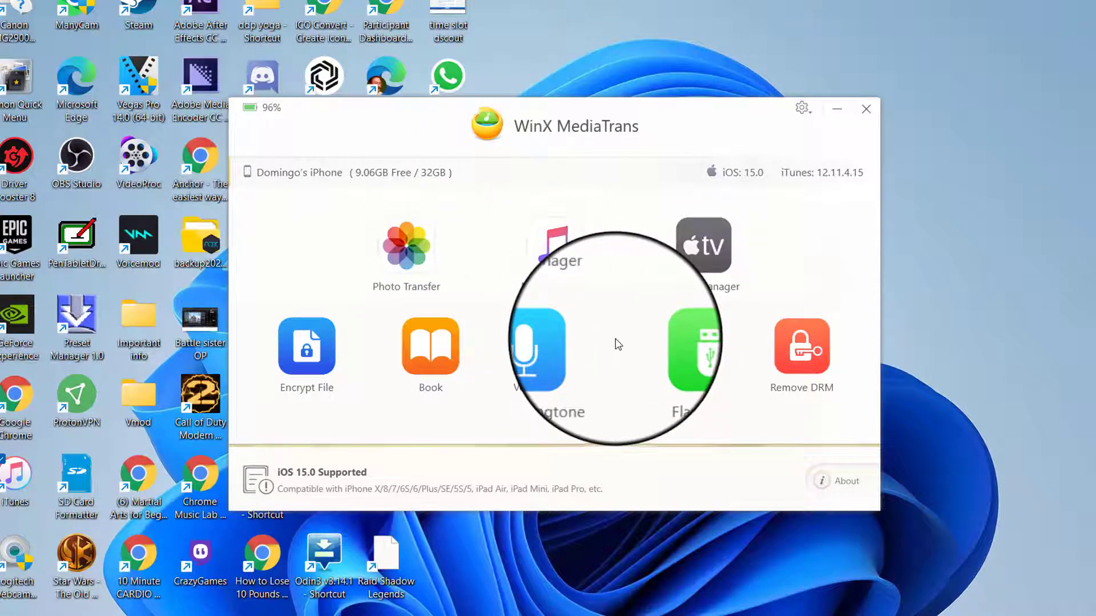